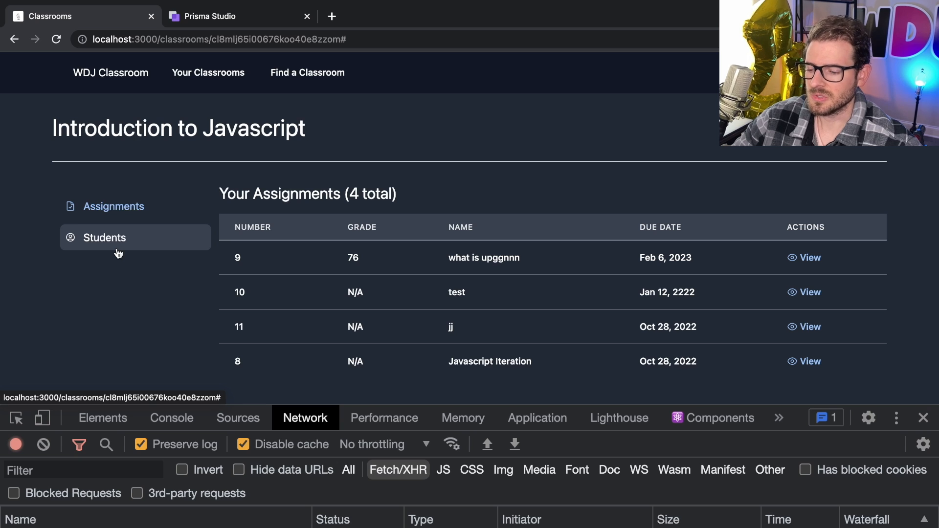
Step: Show the Students page of Introduction to Javascript and scroll to the development role switcher
click(104, 237)
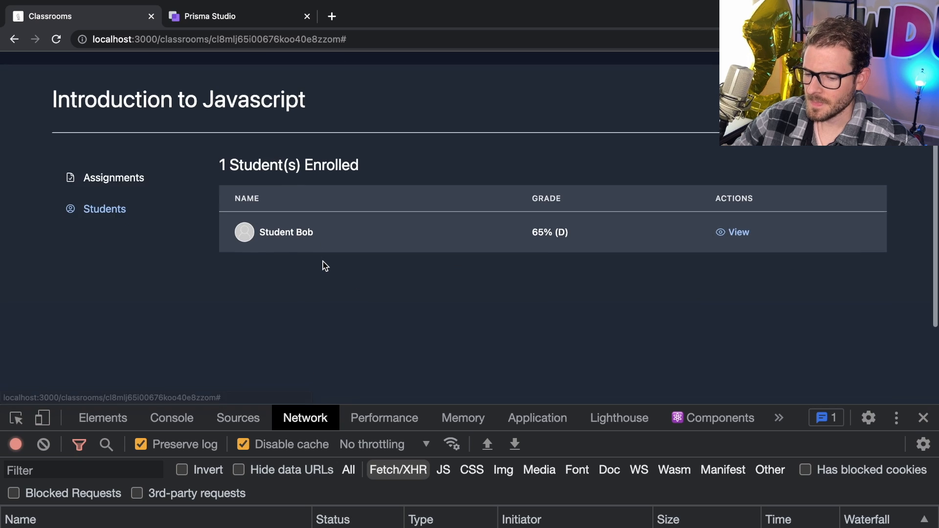
scroll(down, 3)
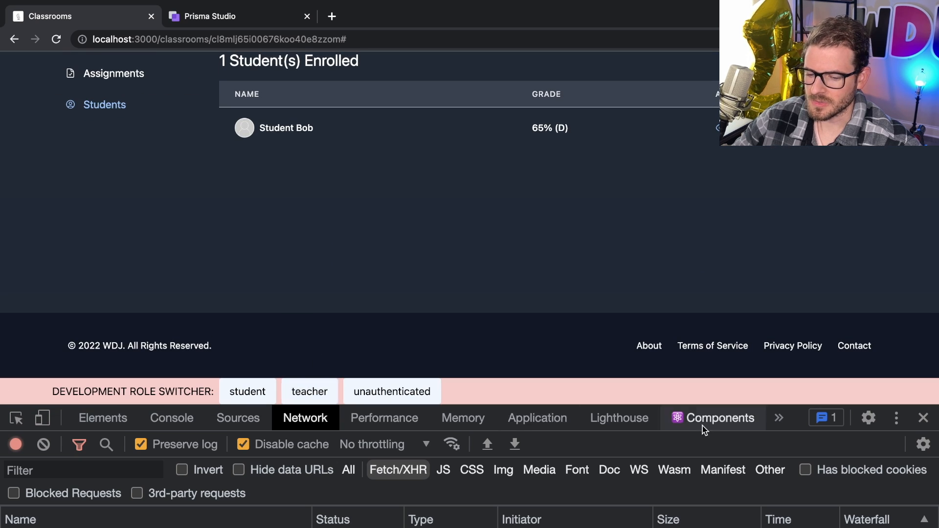
click(921, 418)
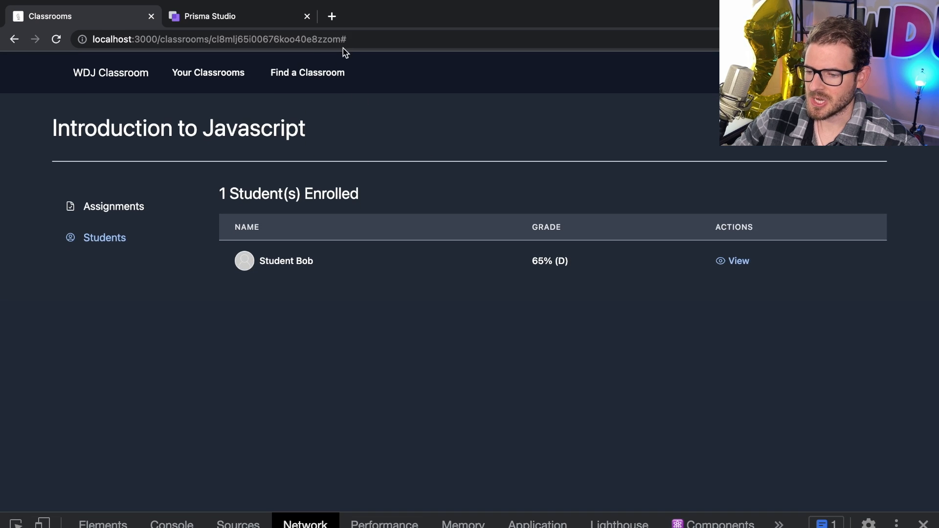
mouse_move(318, 56)
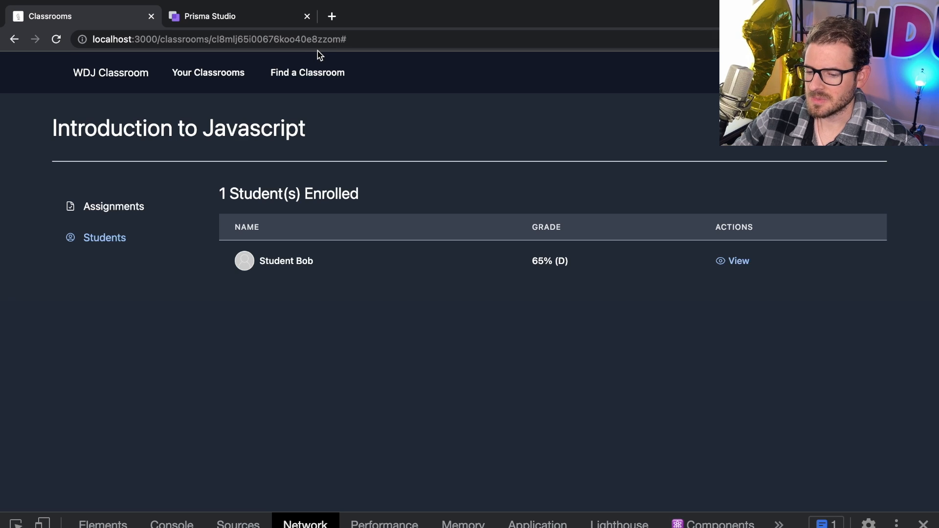
scroll(down, 3)
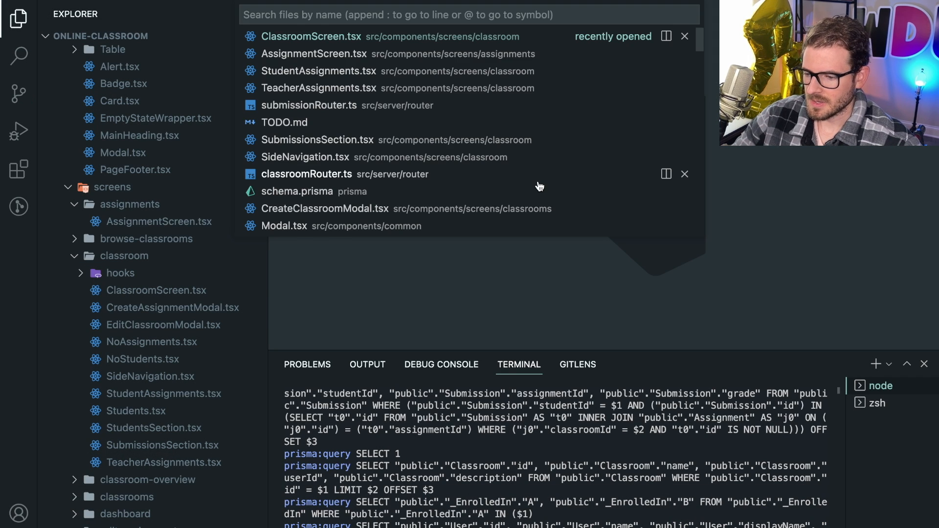
Step: Find schema.prisma via the 'prisma' file search and select the User model's role String? type
text(tr)
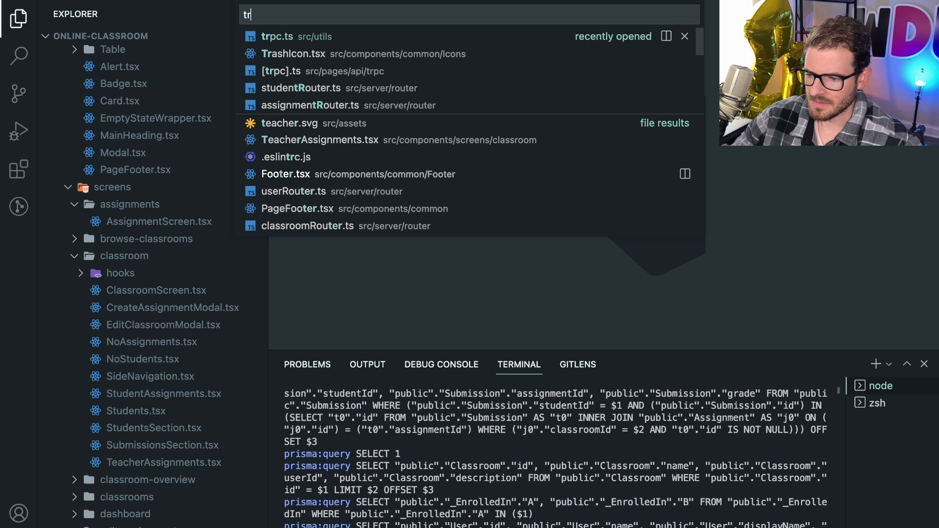
text(prisma)
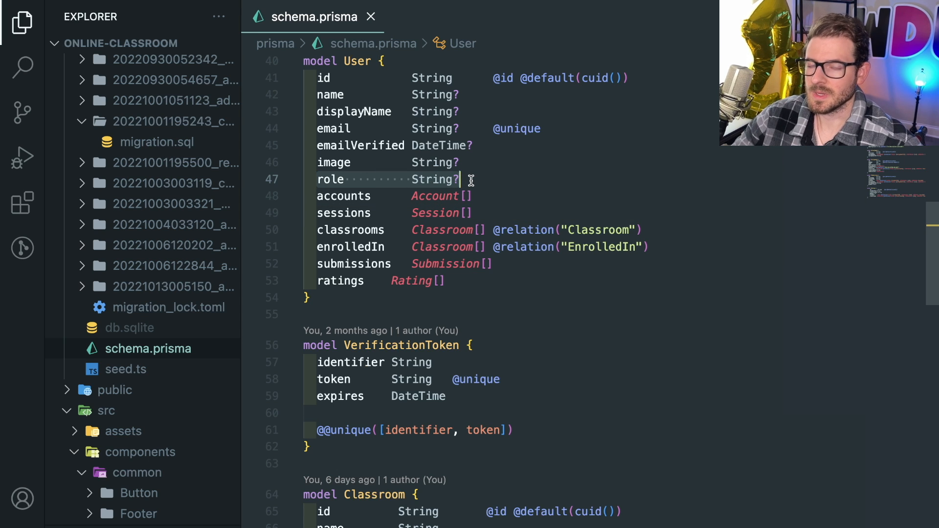
double_click(433, 179)
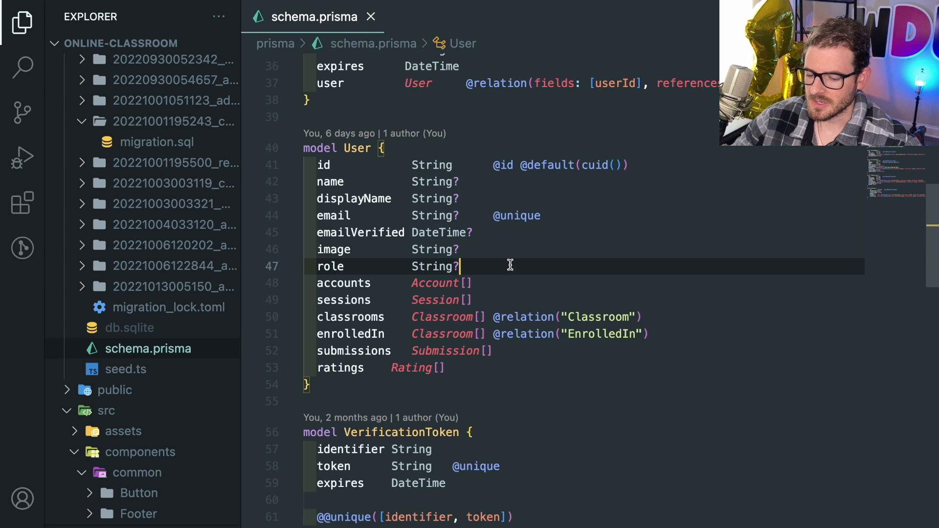
key(ctrl+p)
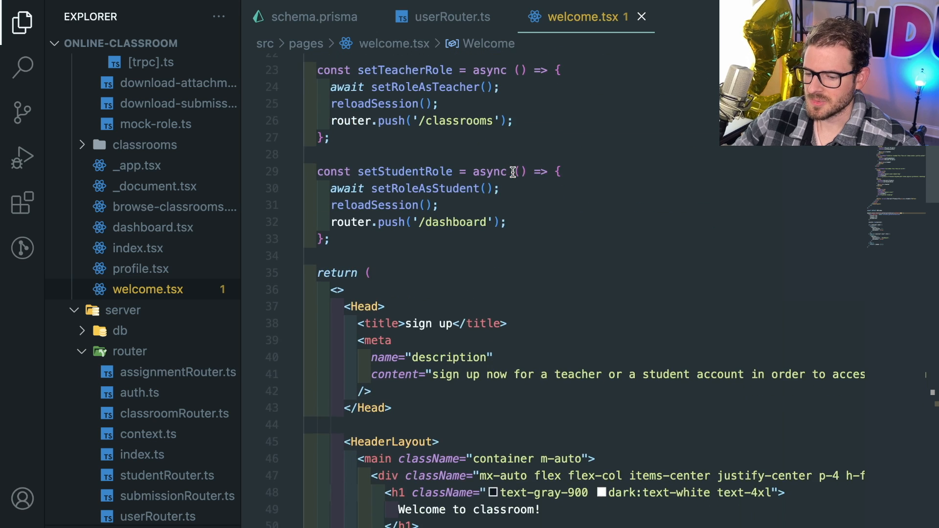
Step: Jump from welcome.tsx to auth.ts and review the setRoleAsTeacher and setRoleAsStudent mutations
scroll(down, 3)
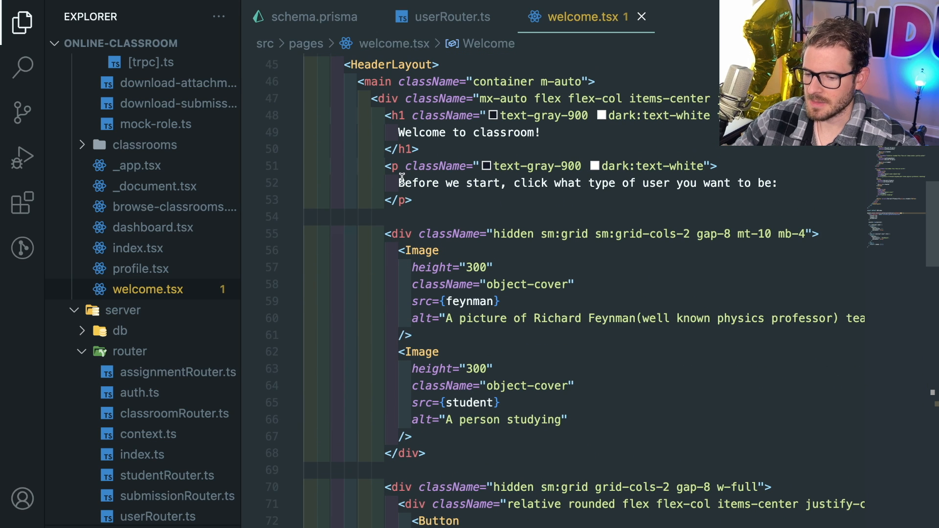
scroll(down, 3)
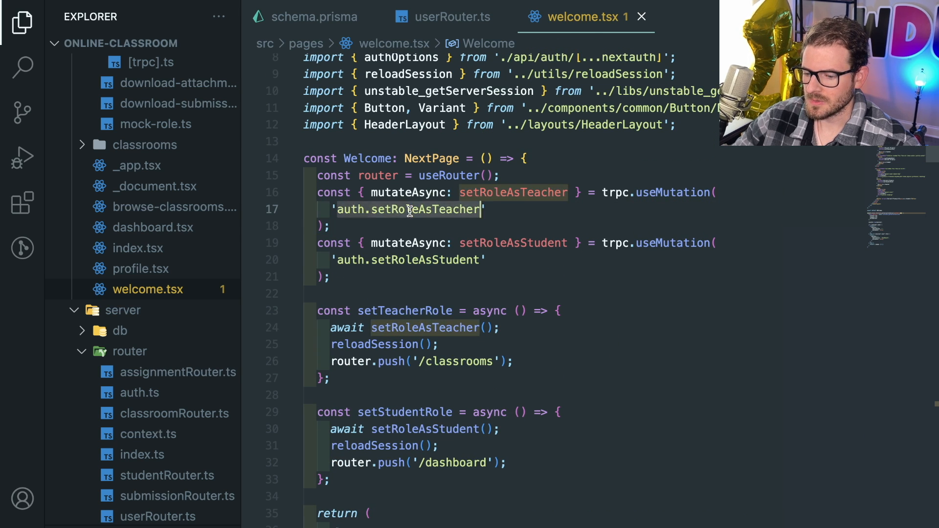
click(139, 392)
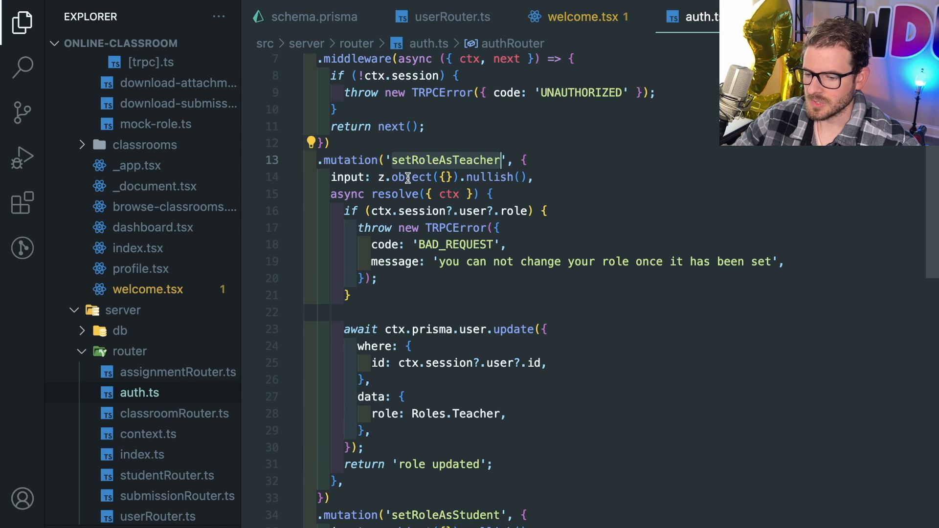
scroll(down, 3)
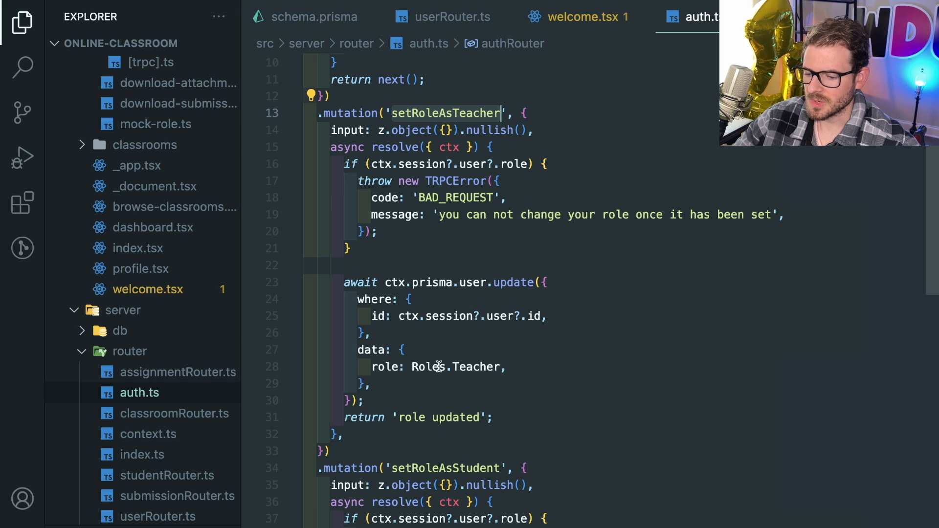
scroll(down, 3)
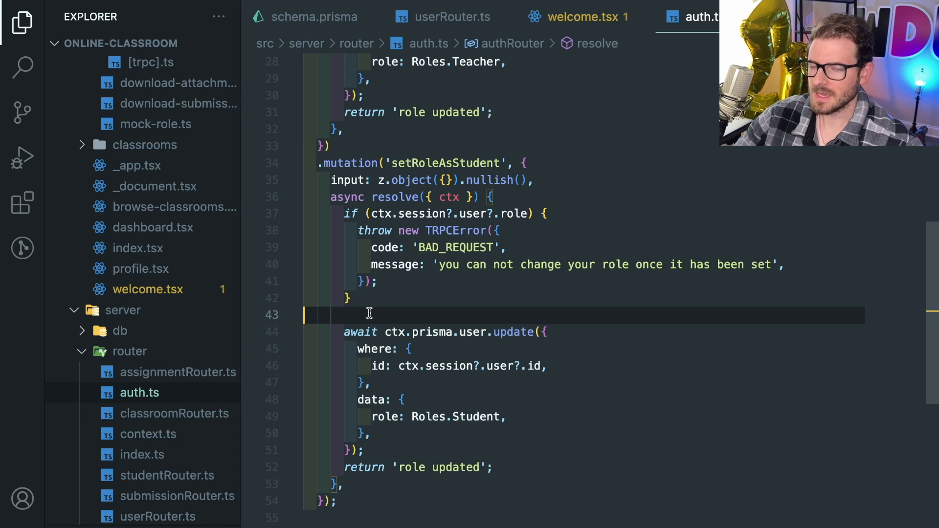
mouse_move(393, 264)
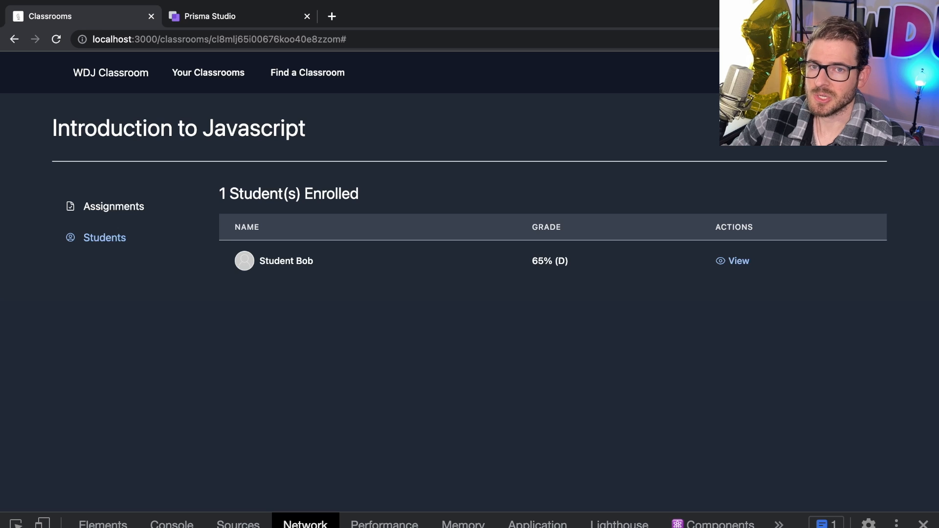
mouse_move(421, 142)
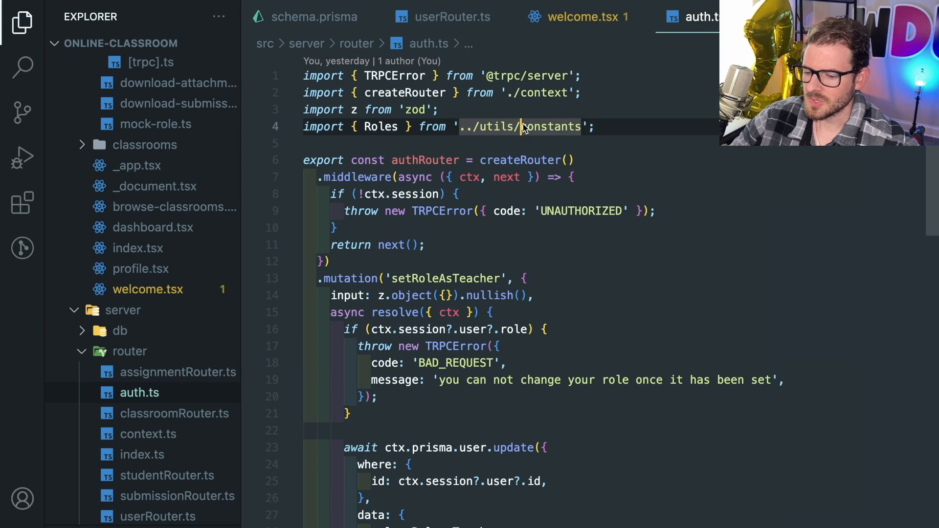
scroll(down, 3)
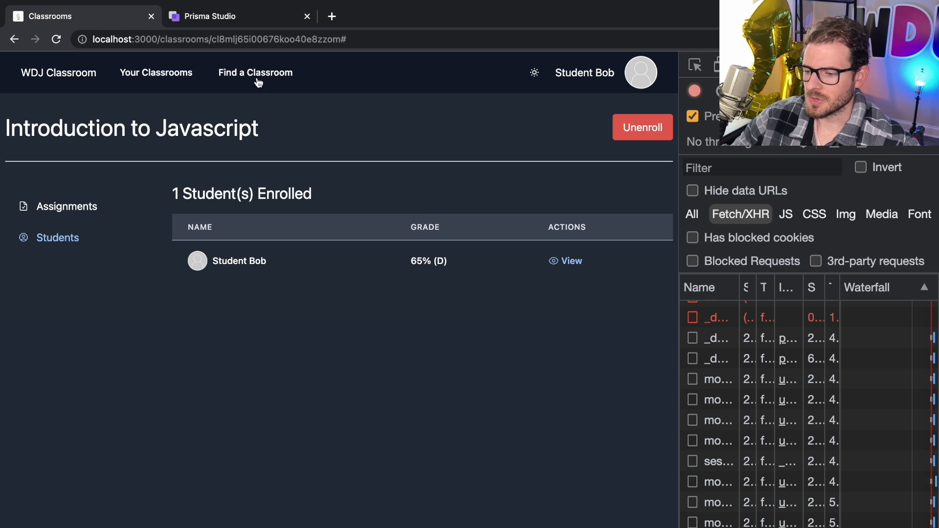
Step: View Introduction to Javascript as the teacher, then switch back to Student Bob's graded assignment list
click(240, 39)
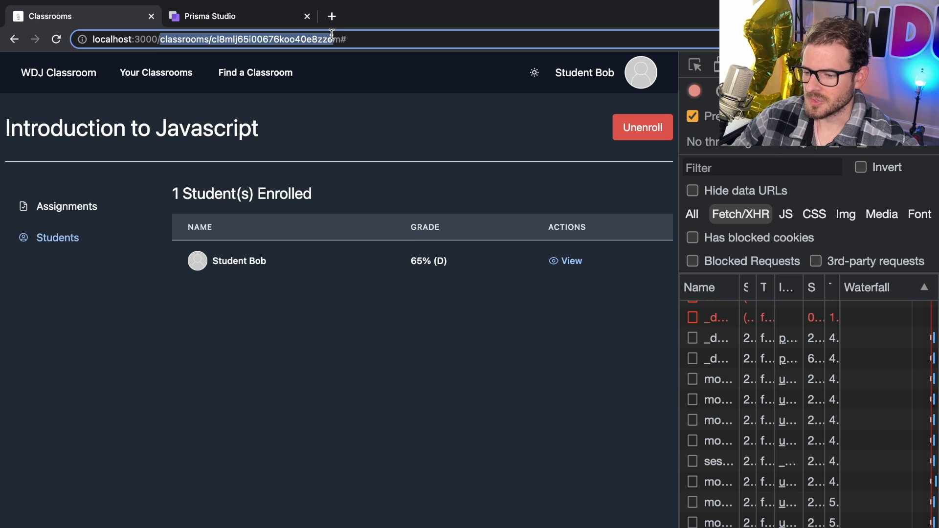
scroll(down, 3)
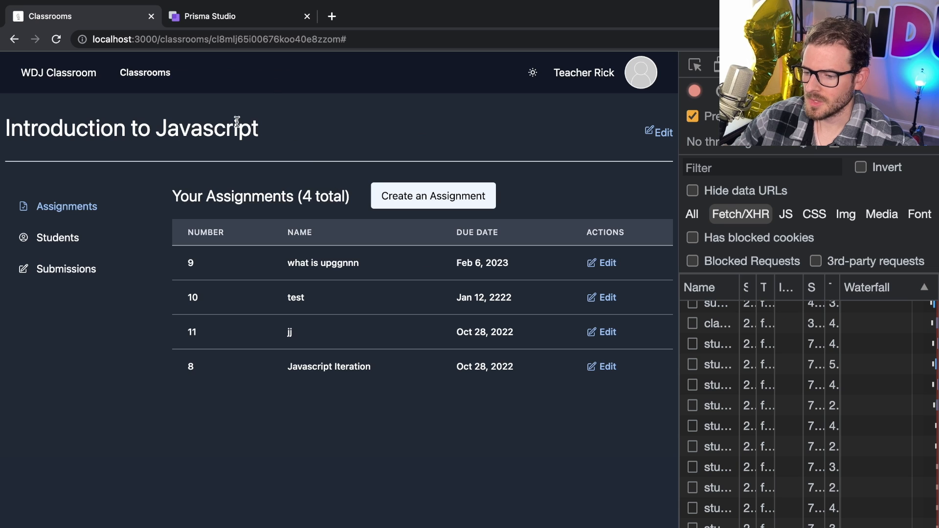
click(218, 39)
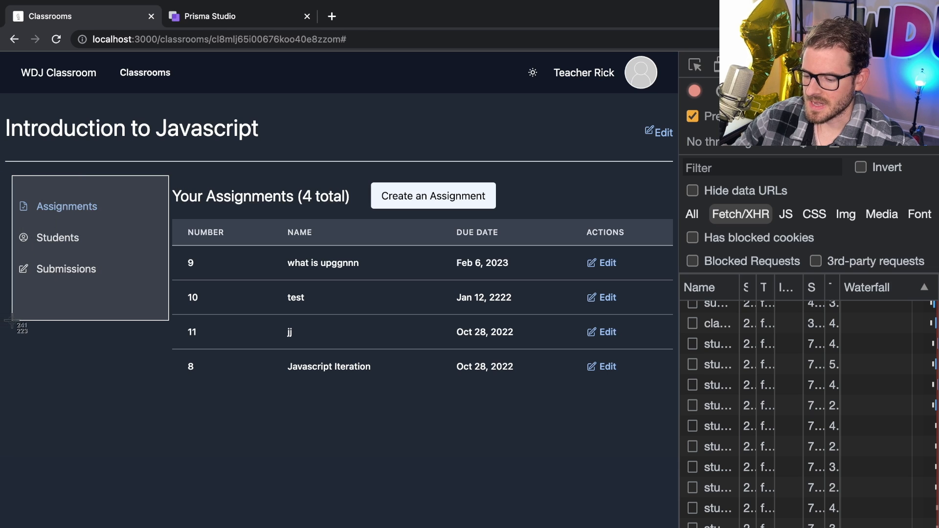
mouse_move(350, 275)
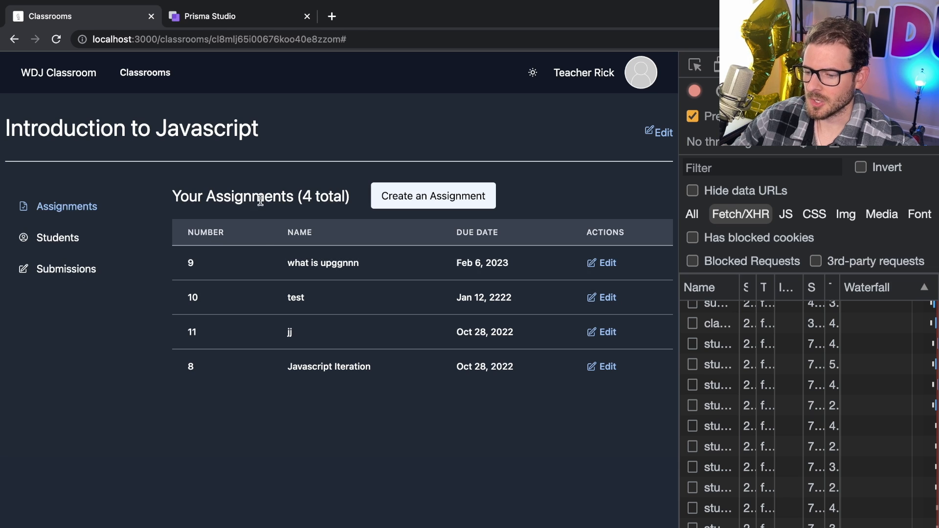
mouse_move(267, 214)
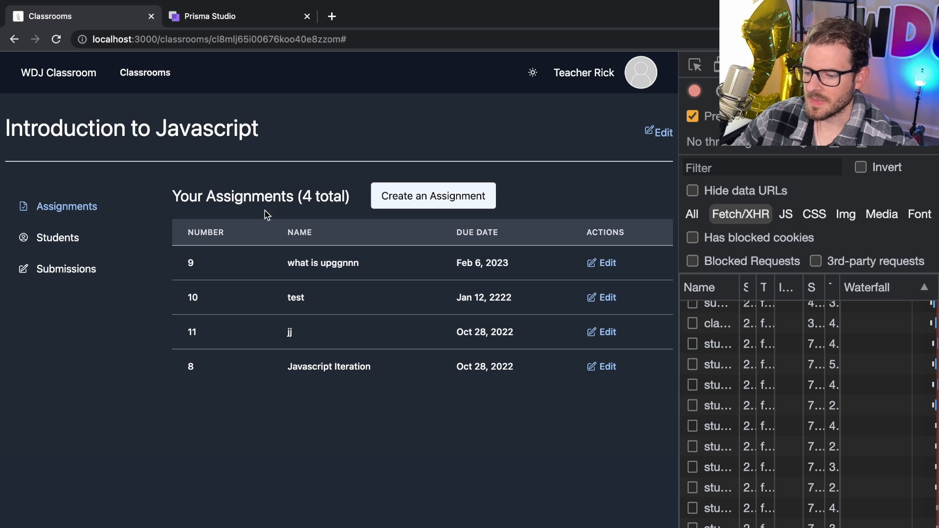
mouse_move(608, 263)
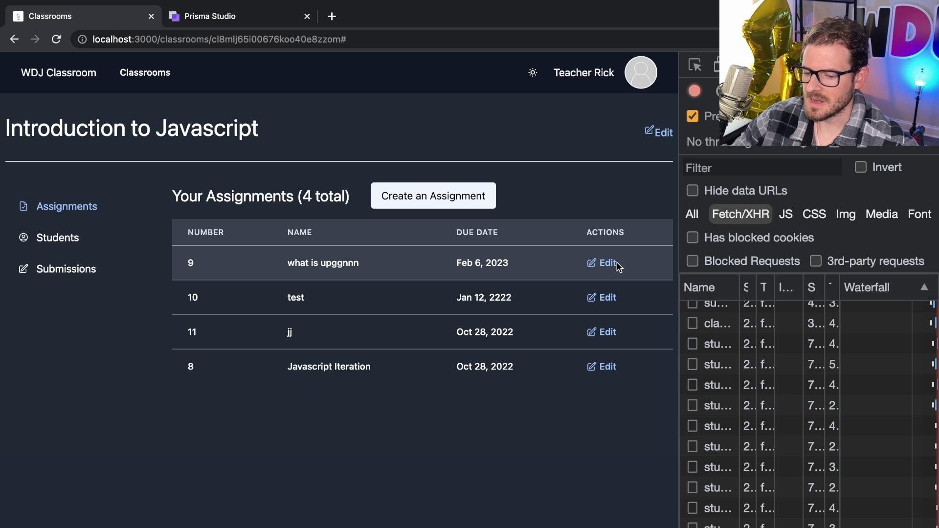
scroll(down, 3)
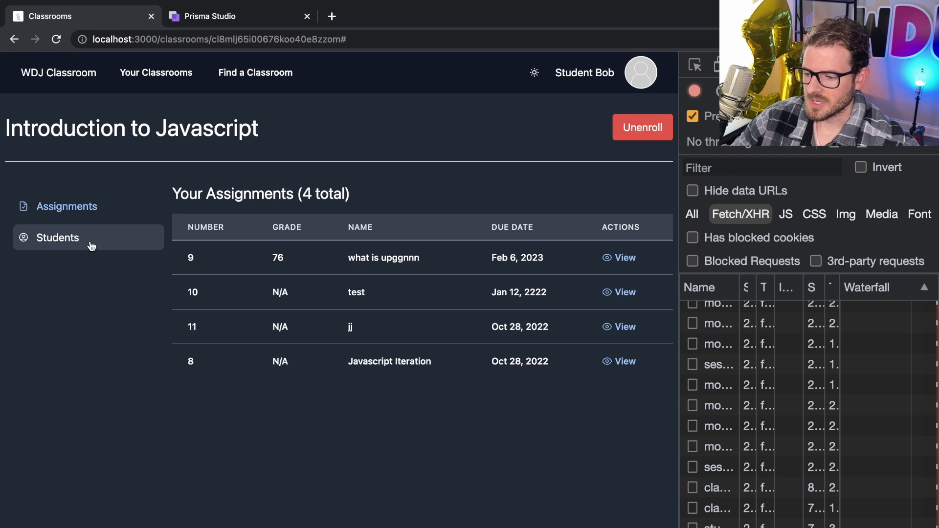
mouse_move(637, 247)
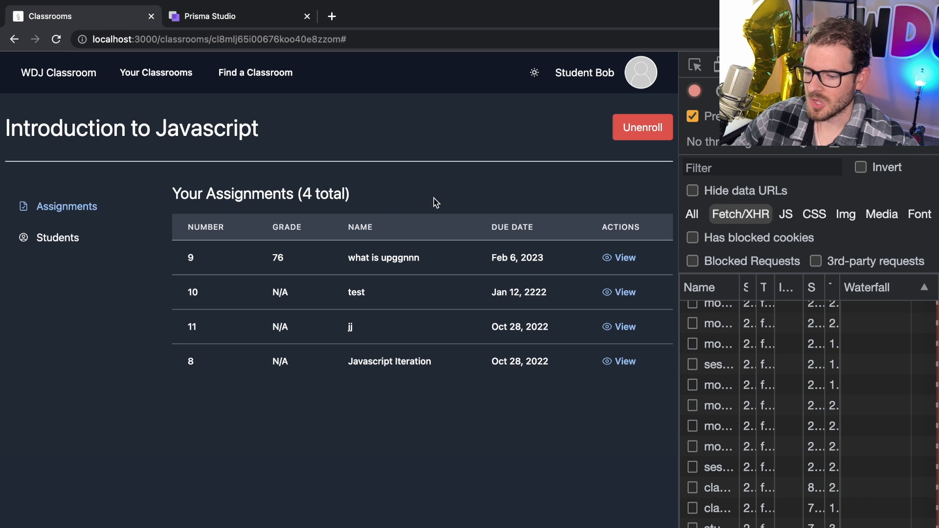
mouse_move(326, 157)
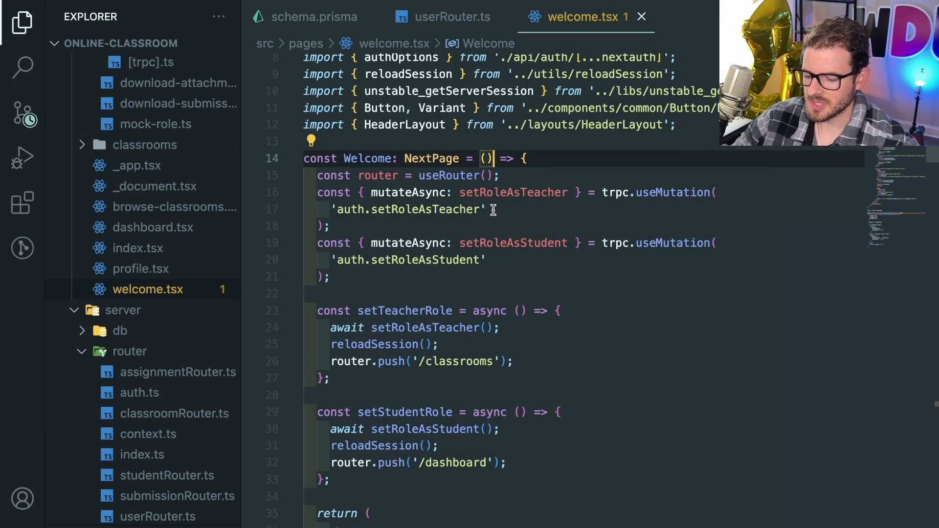
Step: Find classroomRouter.ts with the 'classroo' file search and open it
text(classroo)
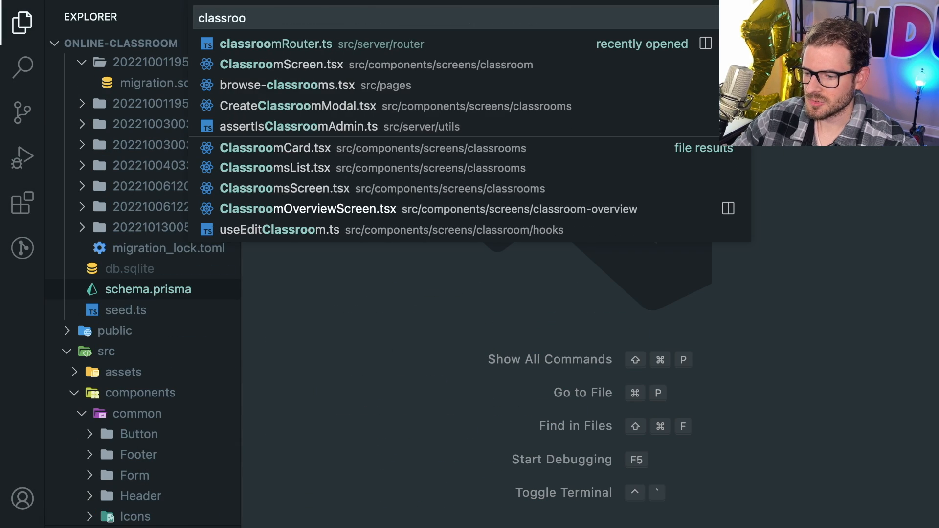
click(282, 64)
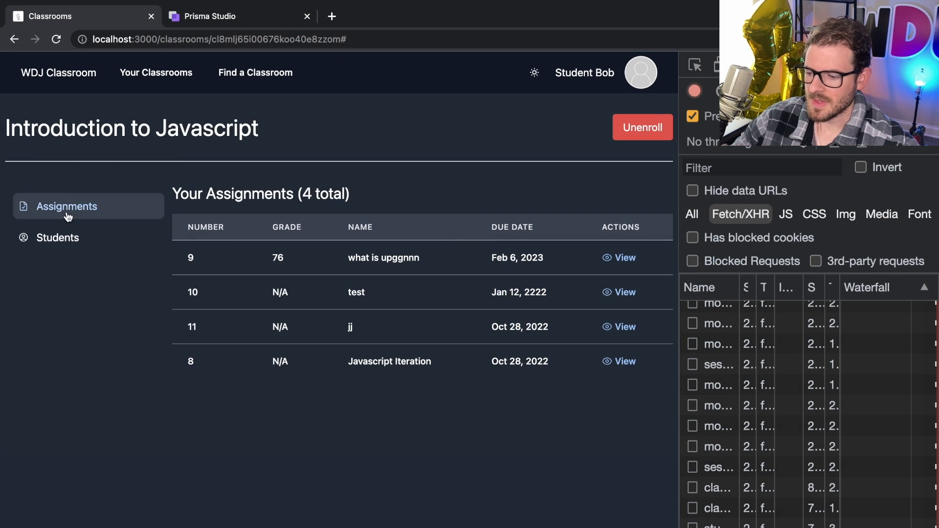
mouse_move(523, 178)
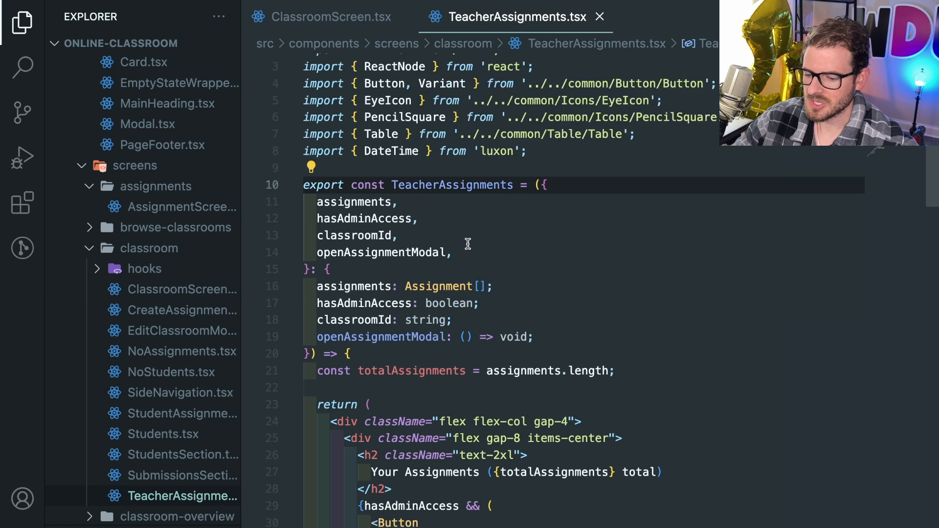
Step: Scroll TeacherAssignments.tsx to the hasAdminAccess wrapper around the Create an Assignment button
scroll(down, 3)
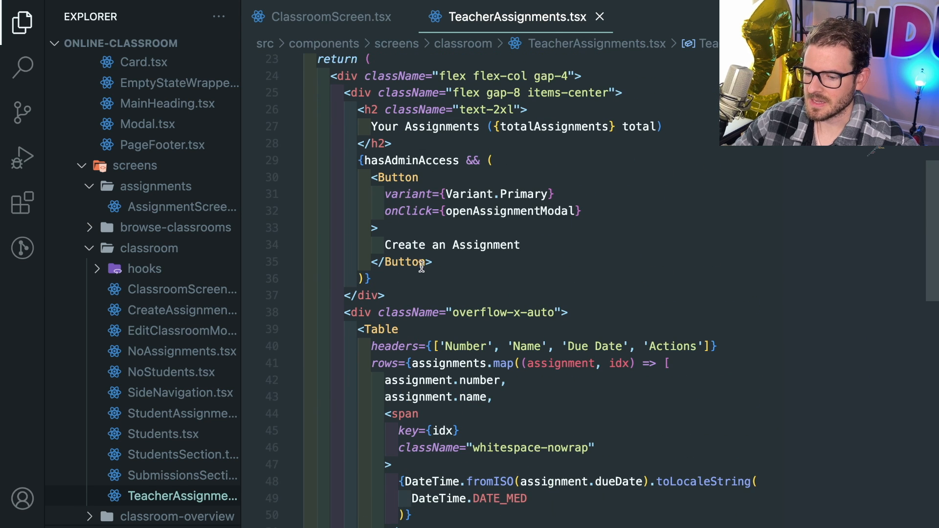
scroll(down, 3)
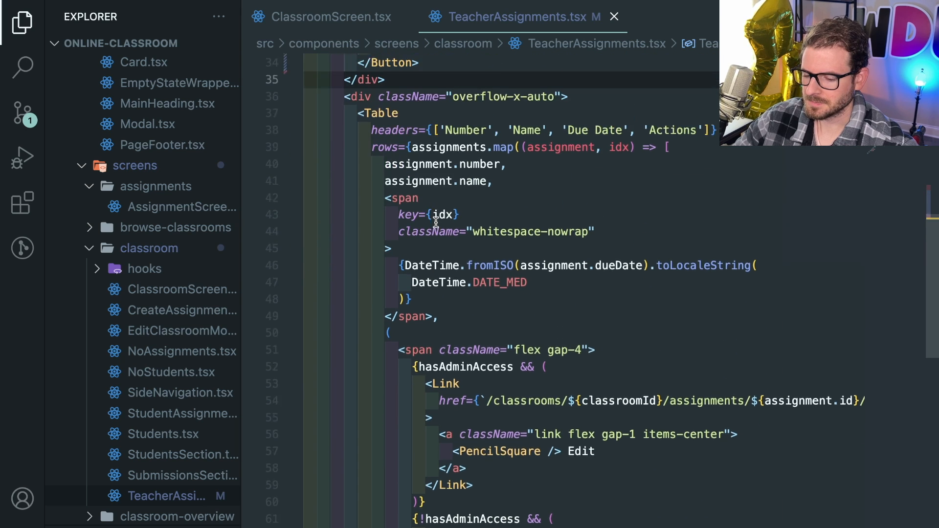
scroll(down, 3)
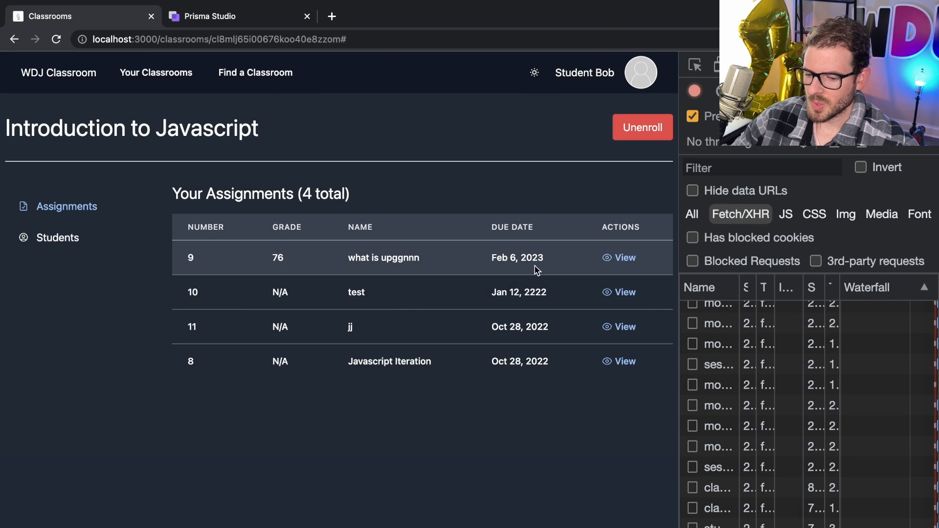
Step: Check the Students page, then view ClassroomScreen.tsx choosing TeacherAssignments or StudentAssignments by role
click(57, 237)
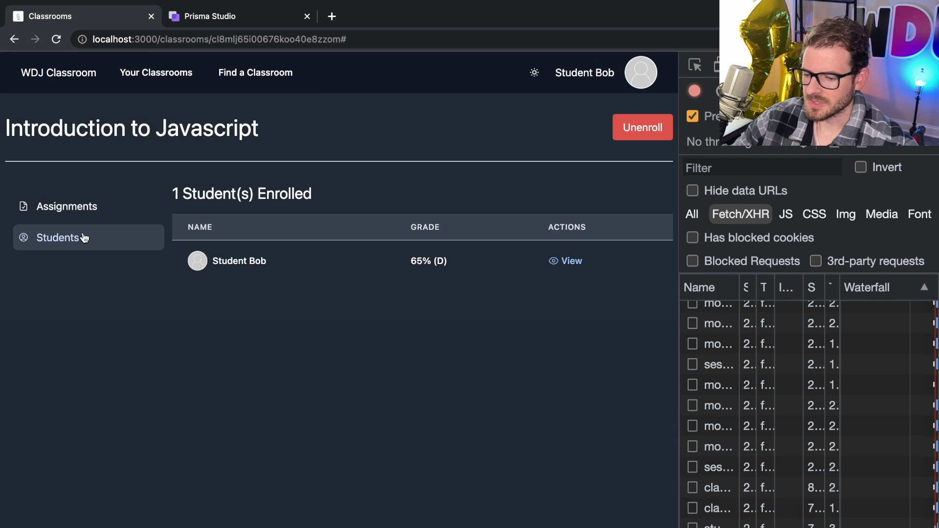
click(67, 206)
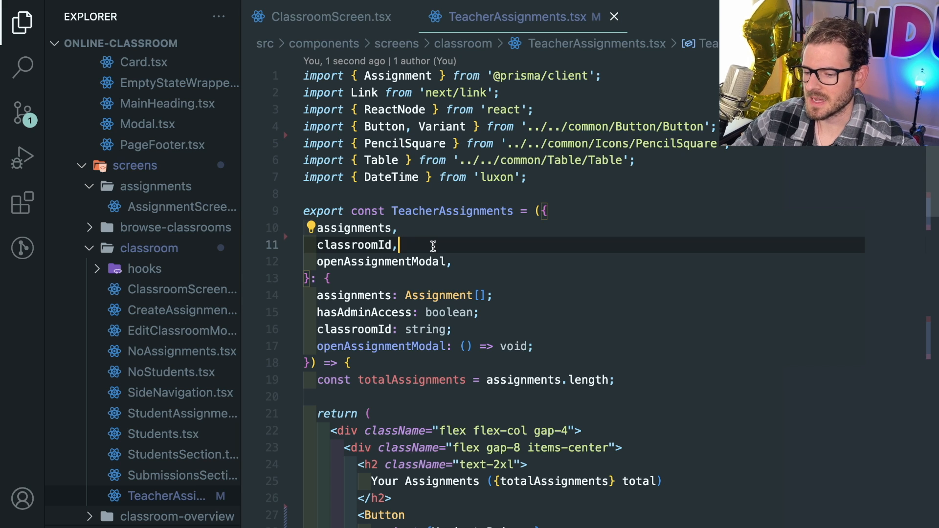
mouse_move(334, 16)
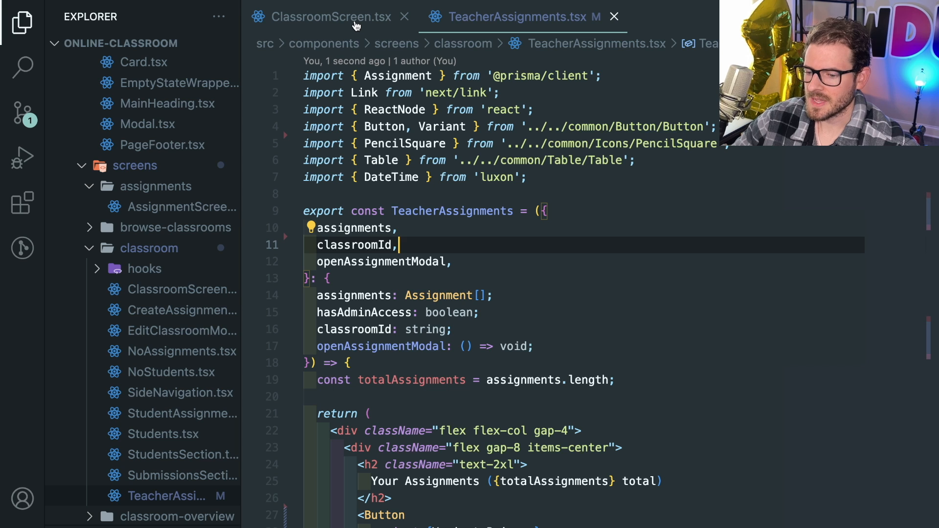
mouse_move(334, 16)
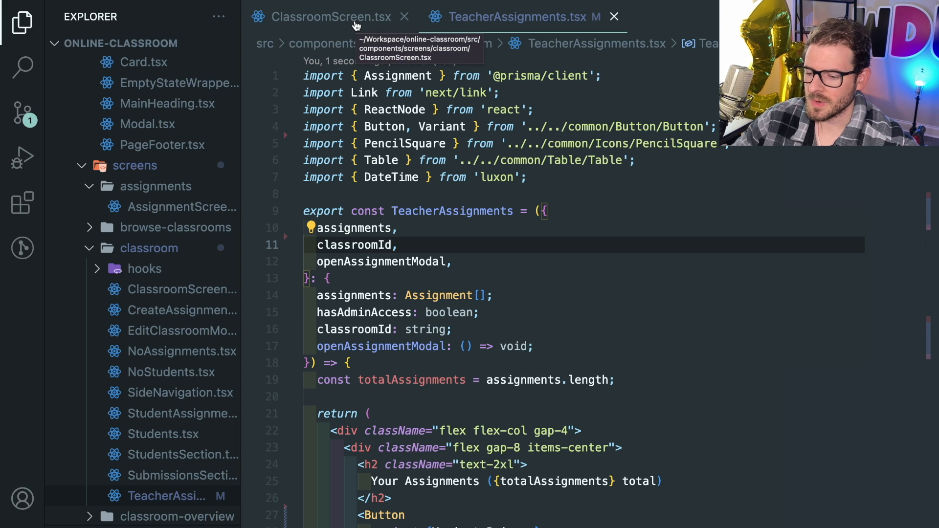
click(324, 17)
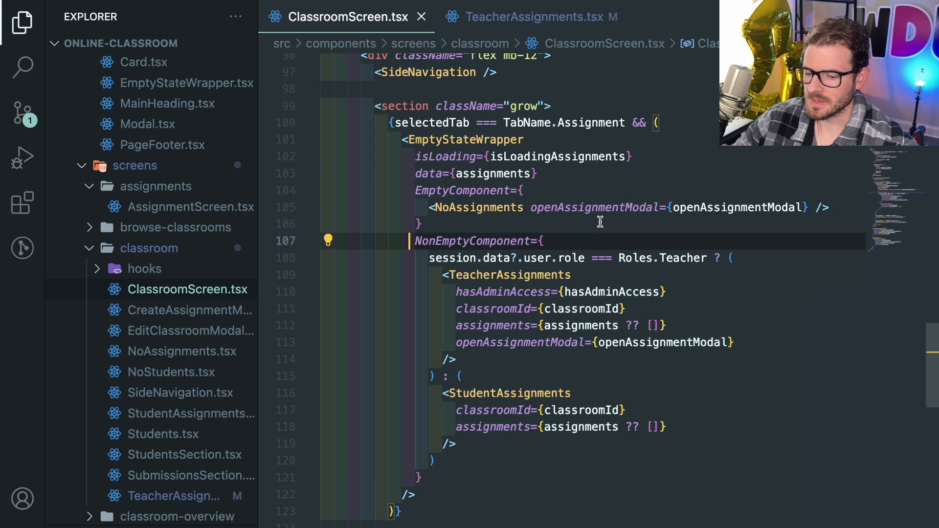
mouse_move(551, 278)
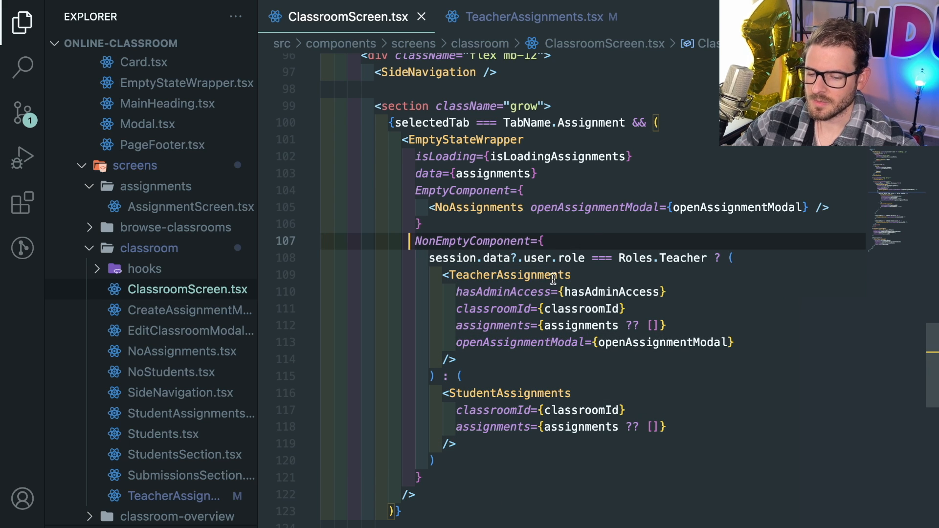
scroll(down, 3)
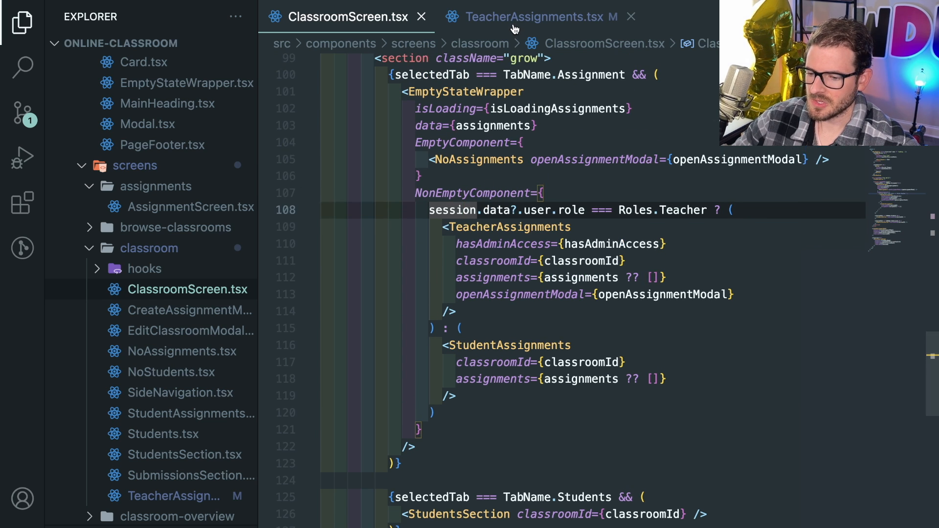
Step: Go from TeacherAssignments.tsx to CreateAssignmentModal.tsx and its createAssignment mutation call
click(533, 16)
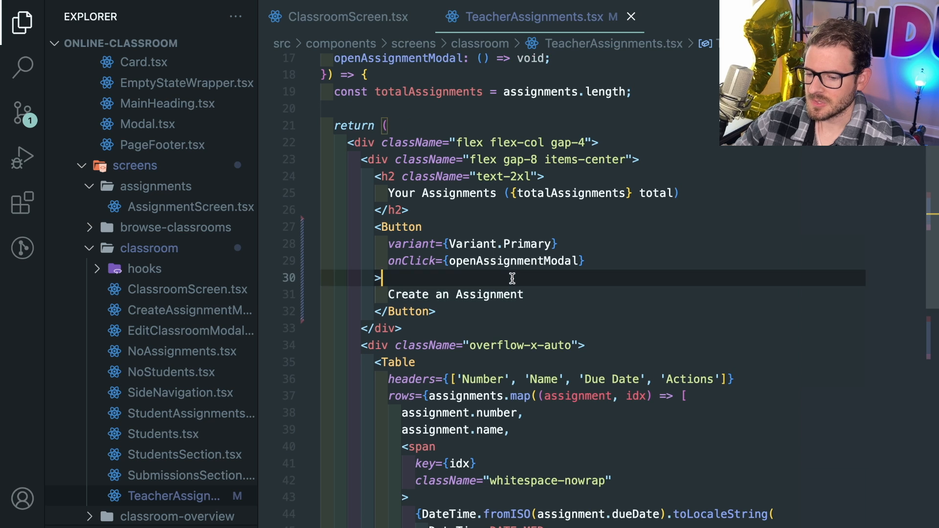
key(ctrl+p)
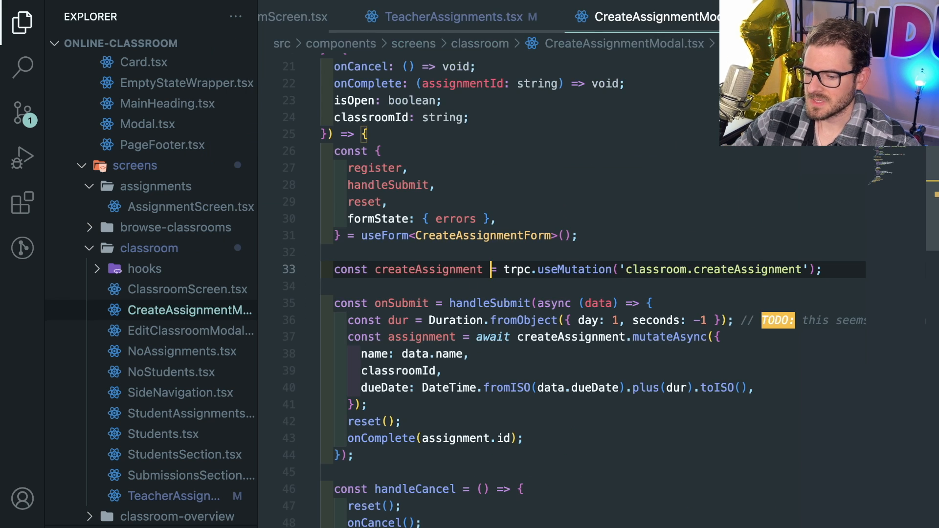
scroll(down, 3)
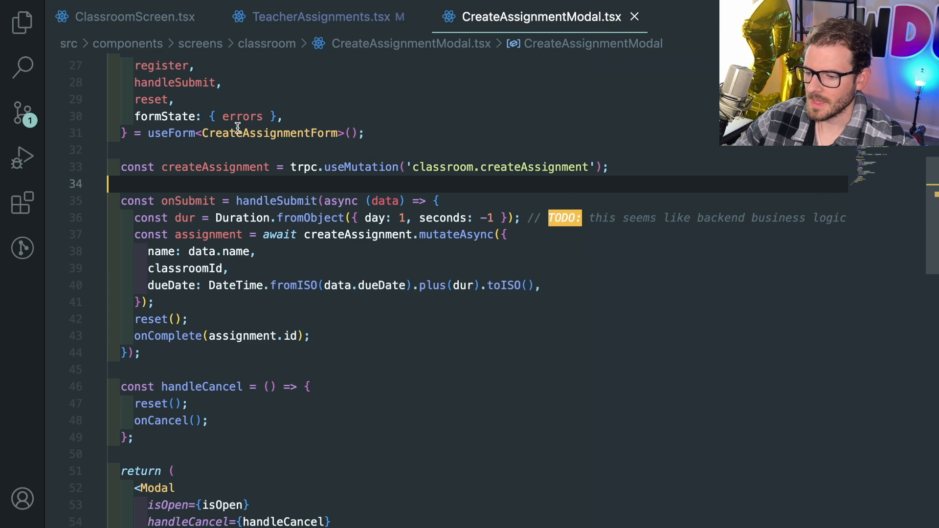
mouse_move(274, 252)
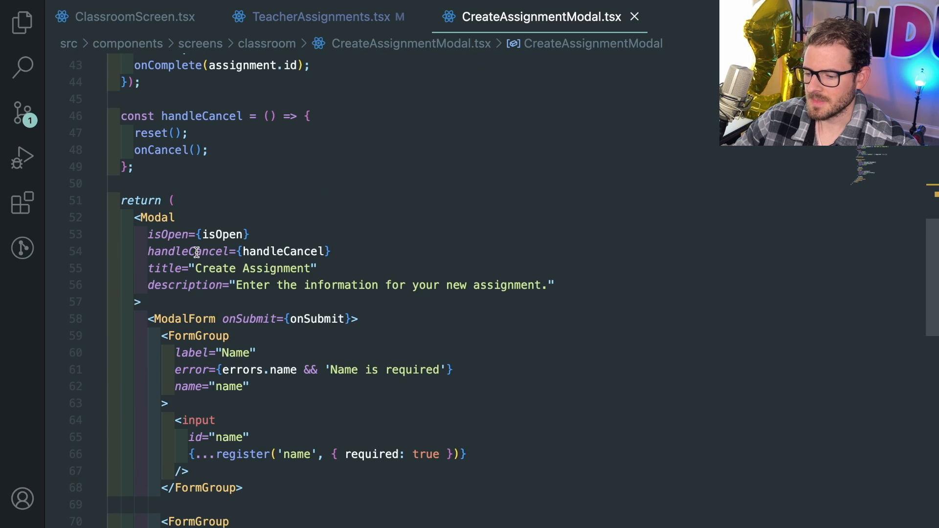
scroll(down, 3)
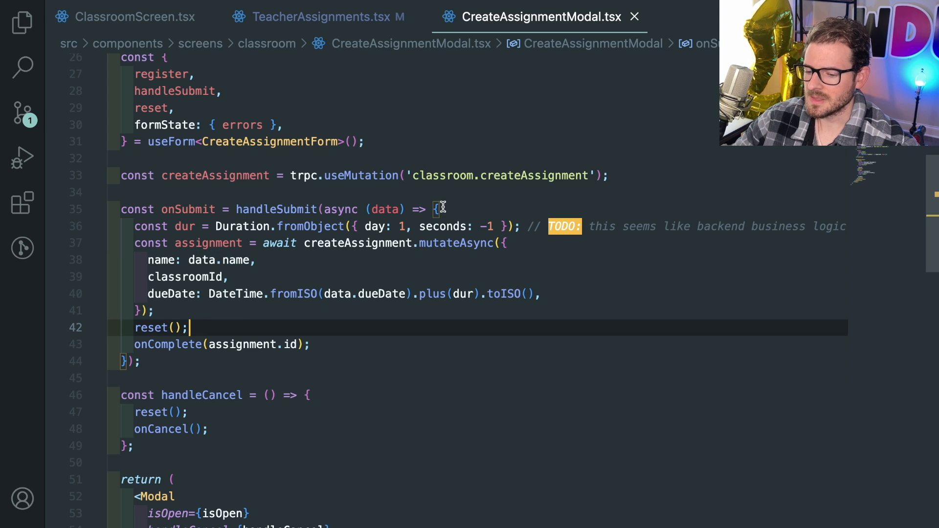
mouse_move(461, 192)
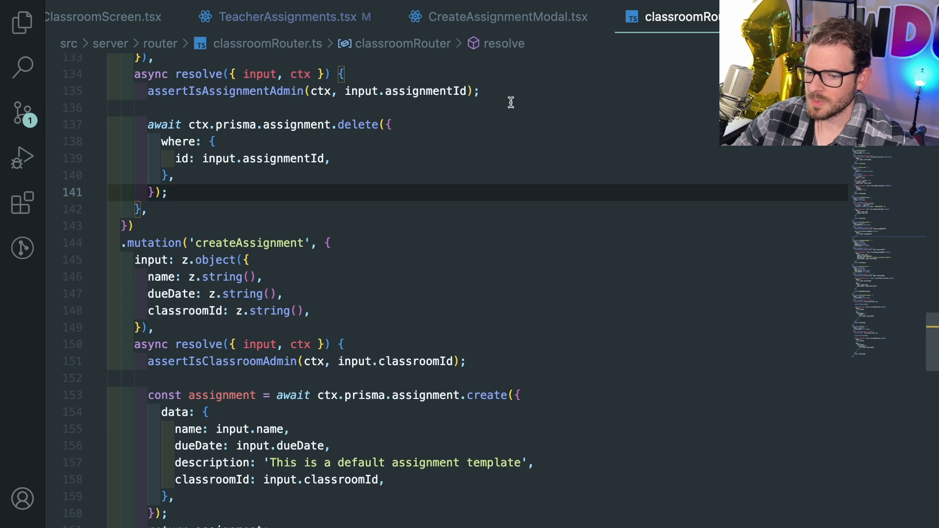
Step: From the createAssignment resolver, go to the definition of assertIsClassroomAdmin
click(506, 16)
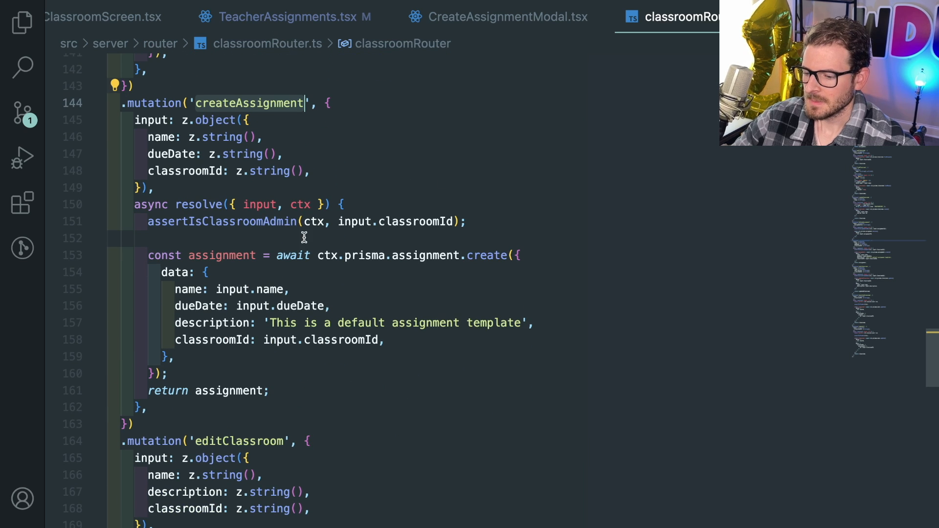
mouse_move(326, 428)
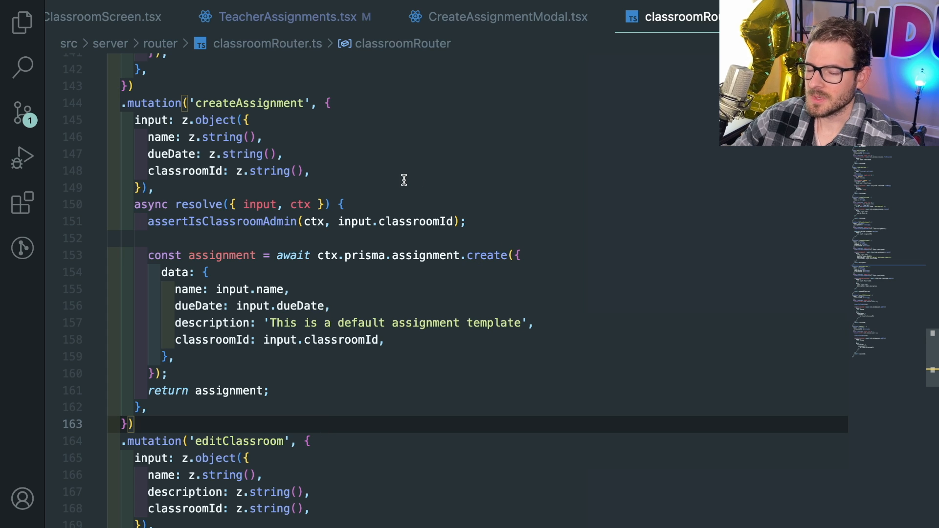
mouse_move(160, 233)
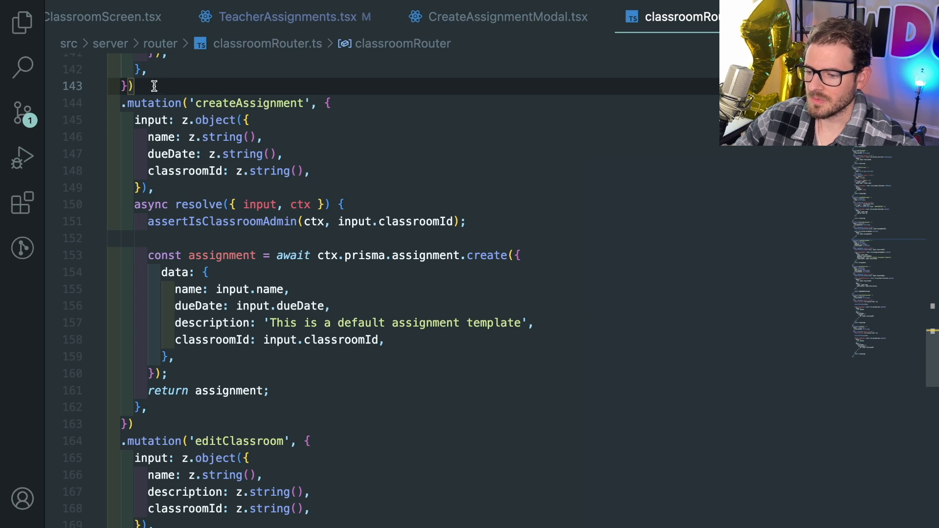
mouse_move(386, 222)
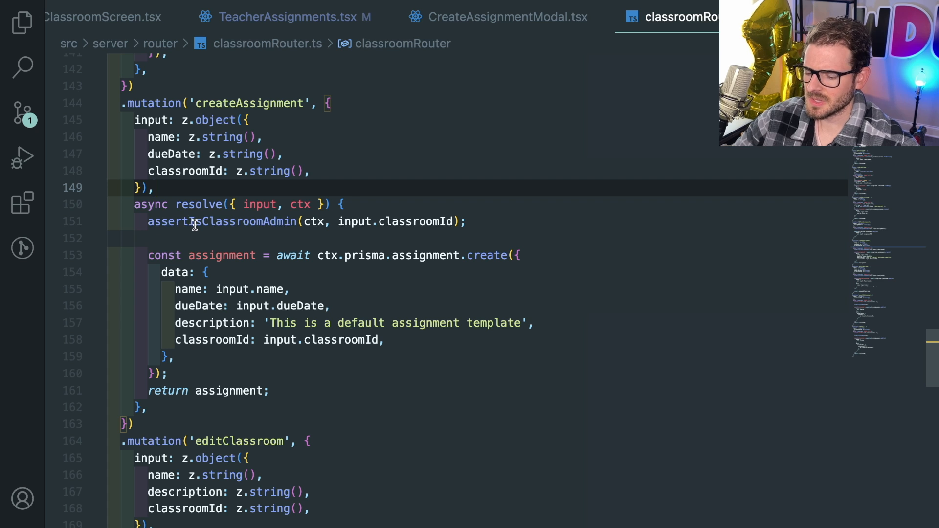
text(d)
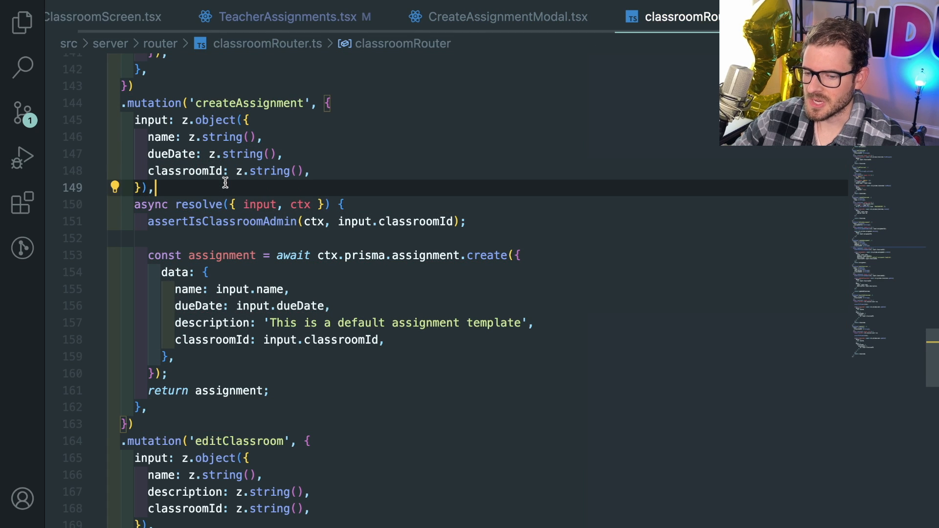
double_click(222, 222)
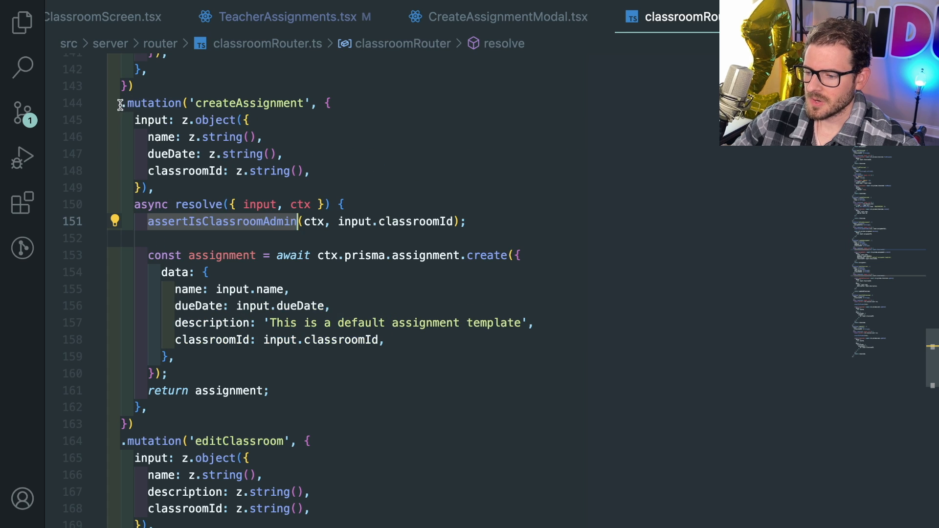
double_click(248, 103)
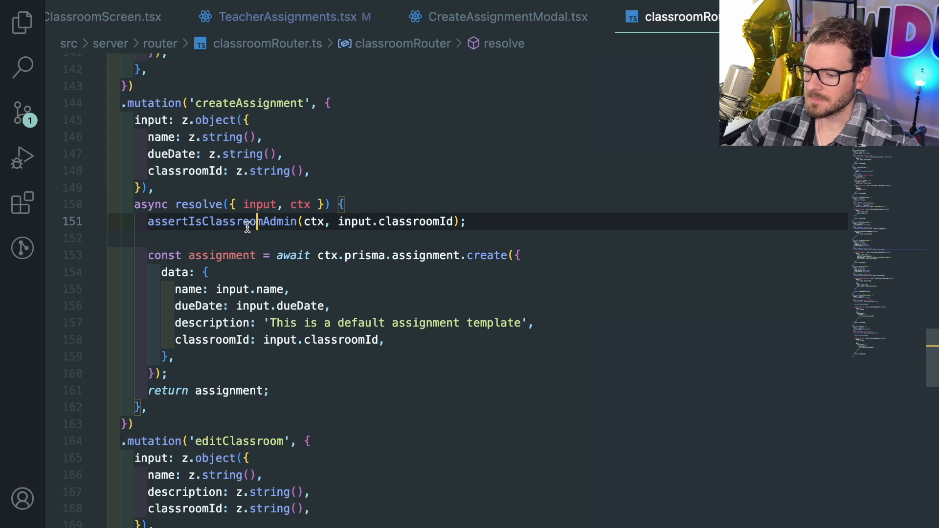
click(240, 237)
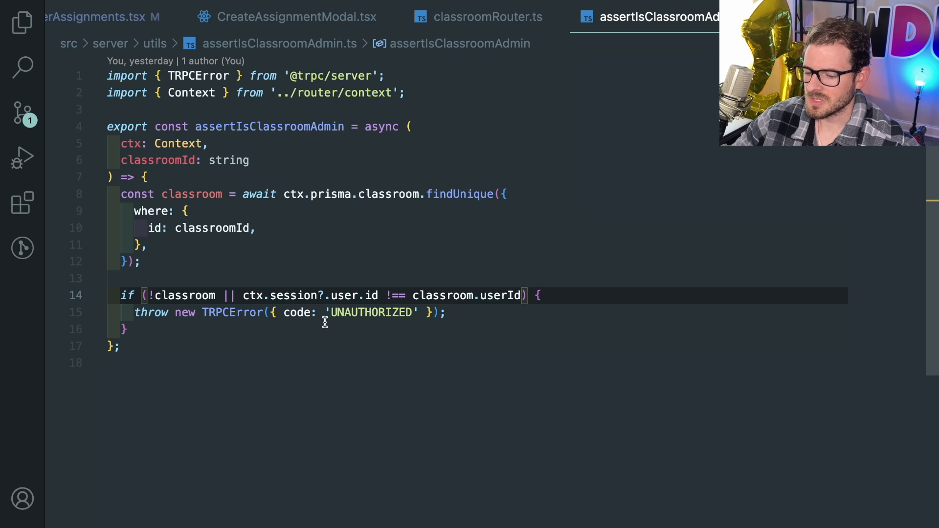
mouse_move(327, 296)
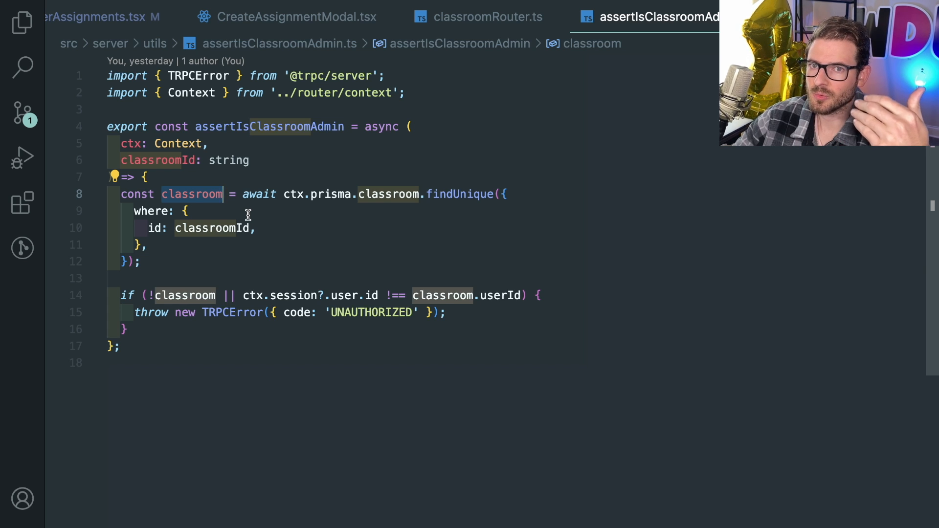
mouse_move(133, 209)
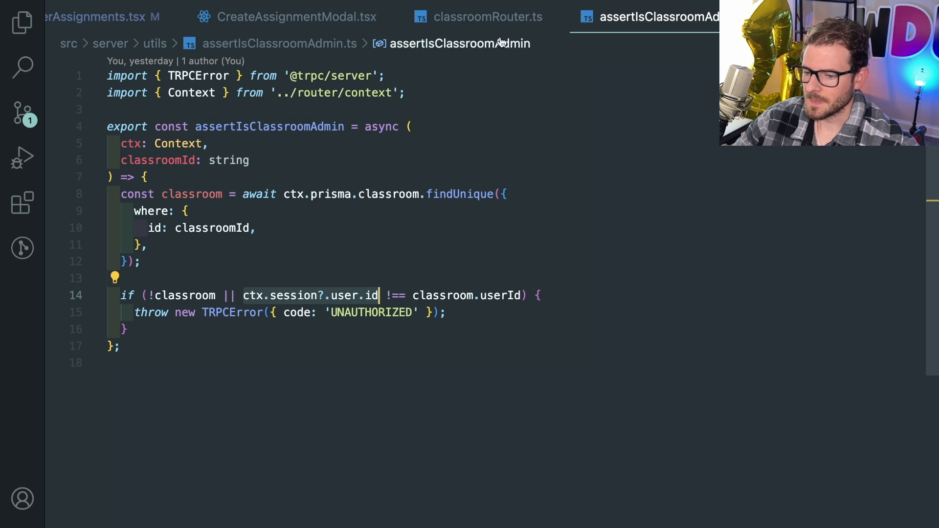
Step: Return to classroomRouter.ts at createAssignment calling assertIsClassroomAdmin
click(478, 17)
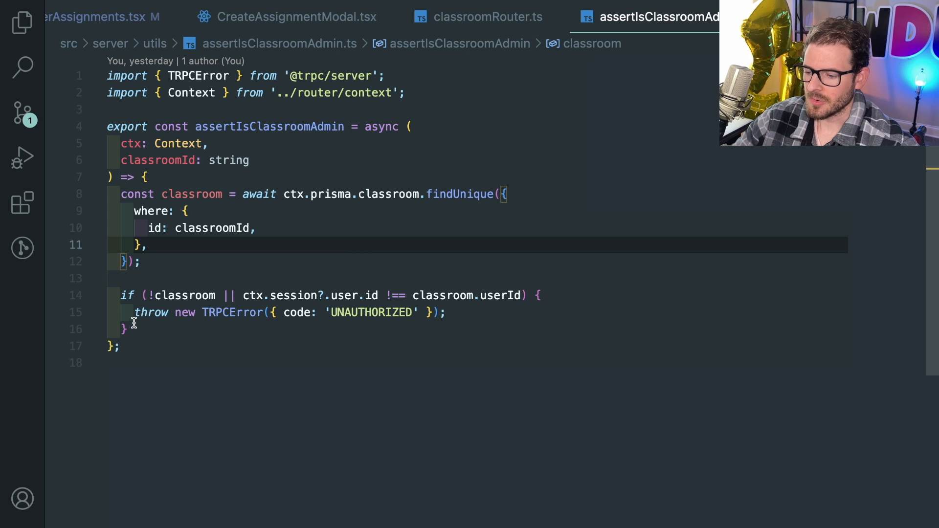
click(486, 17)
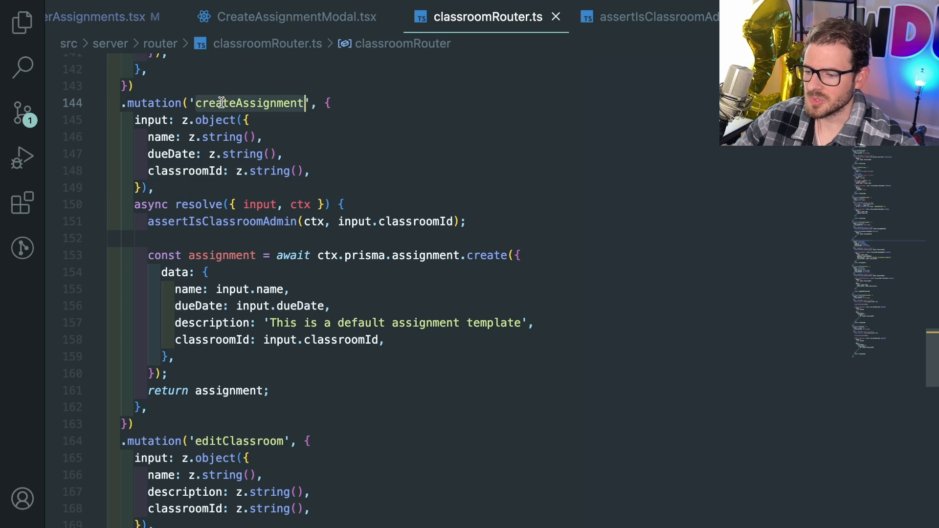
Step: Navigate via Go to Symbol 'crea' to the createClassroom mutation with its manual user check
click(304, 391)
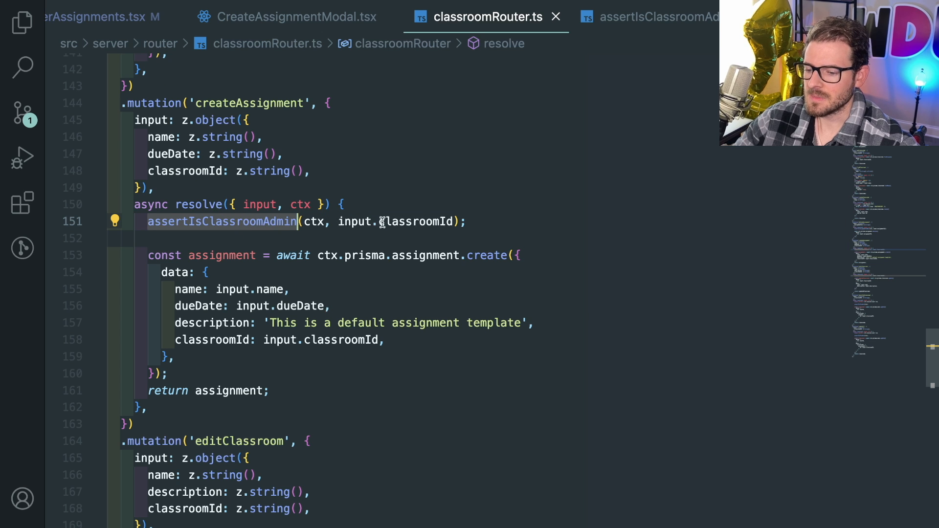
mouse_move(414, 216)
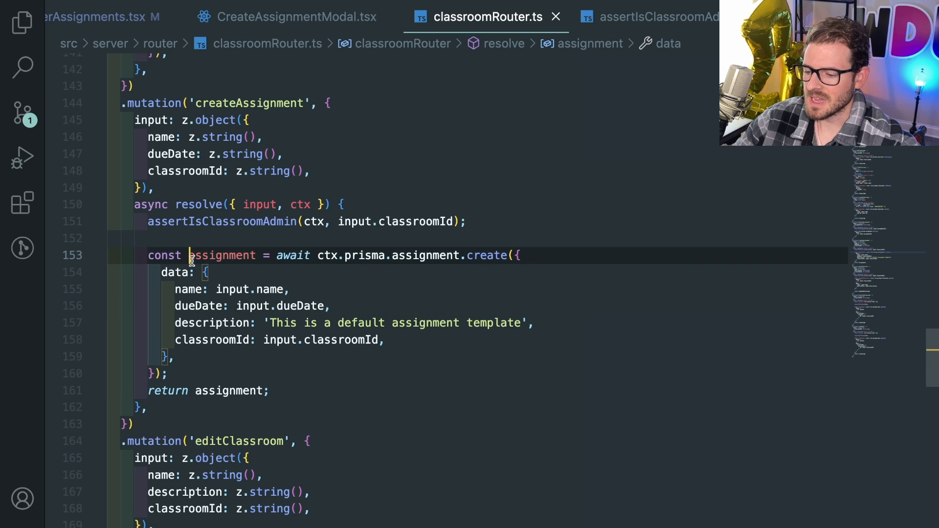
text(create({)
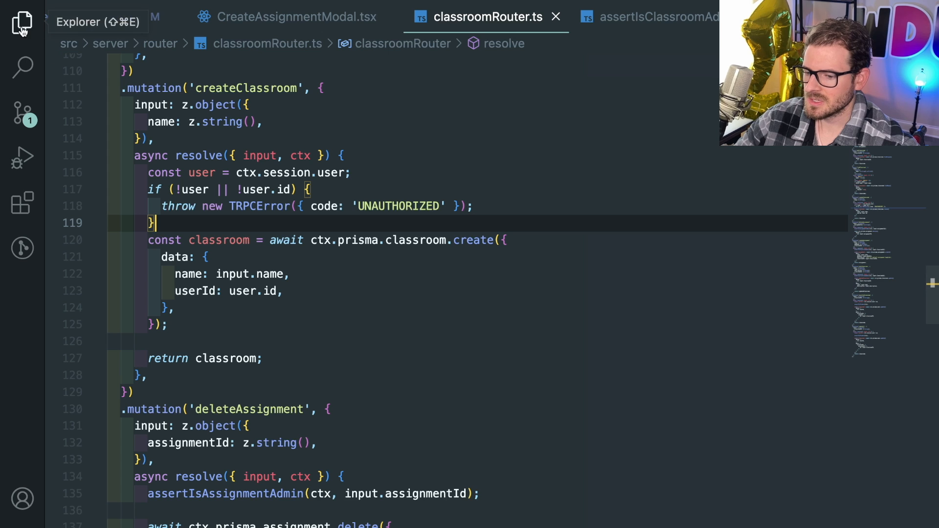
mouse_move(260, 155)
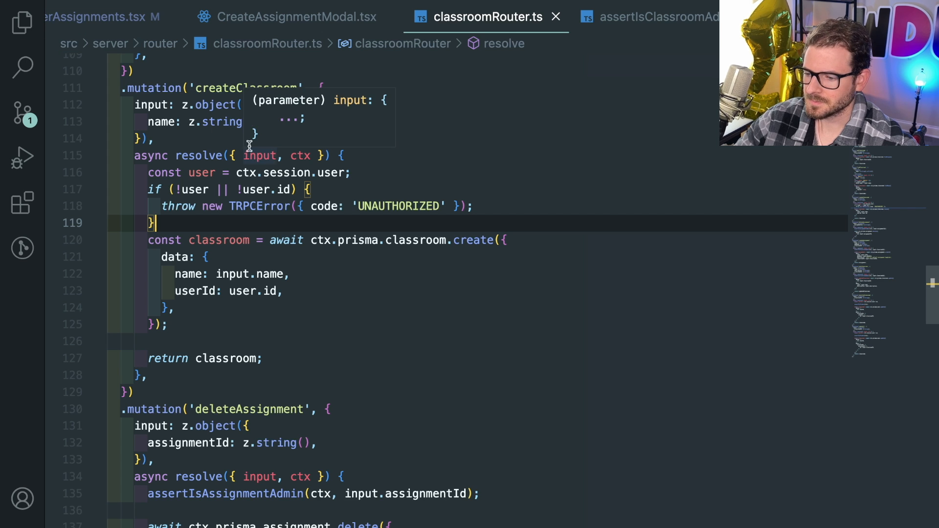
Step: Duplicate utils/assertIsStudent.ts in the Explorer and name the copy assertIsTeacher.ts
click(21, 23)
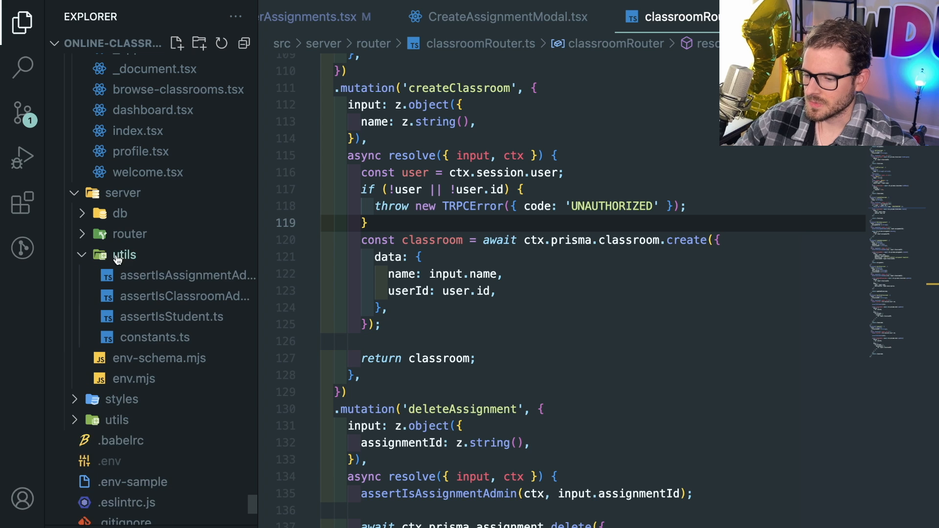
click(171, 316)
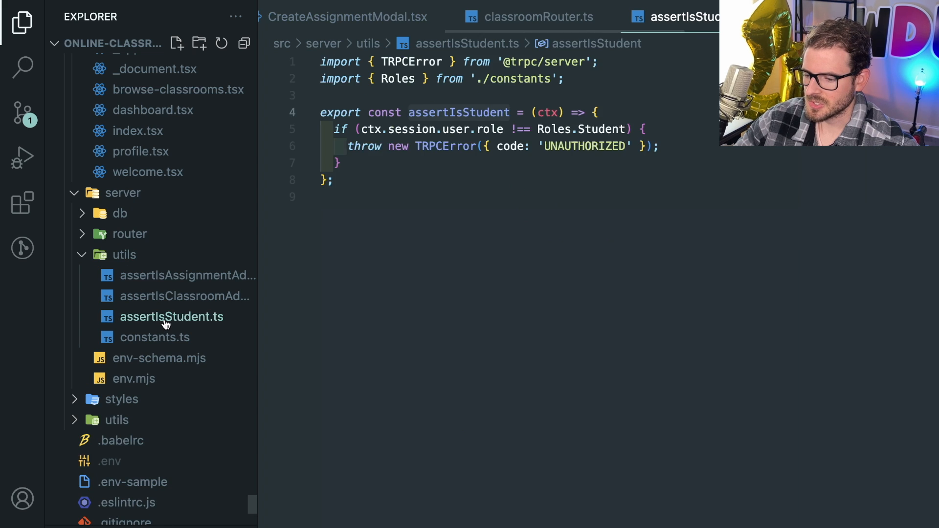
right_click(171, 316)
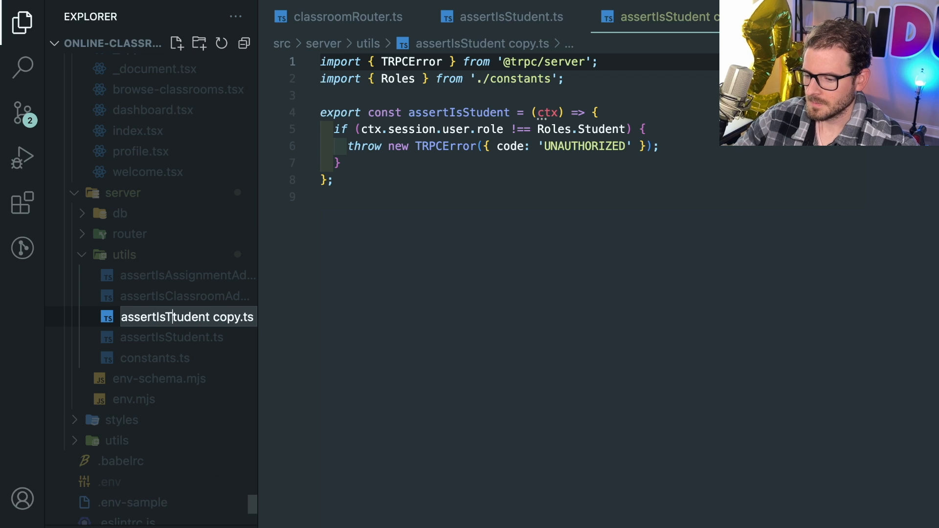
text(IsTeacher()
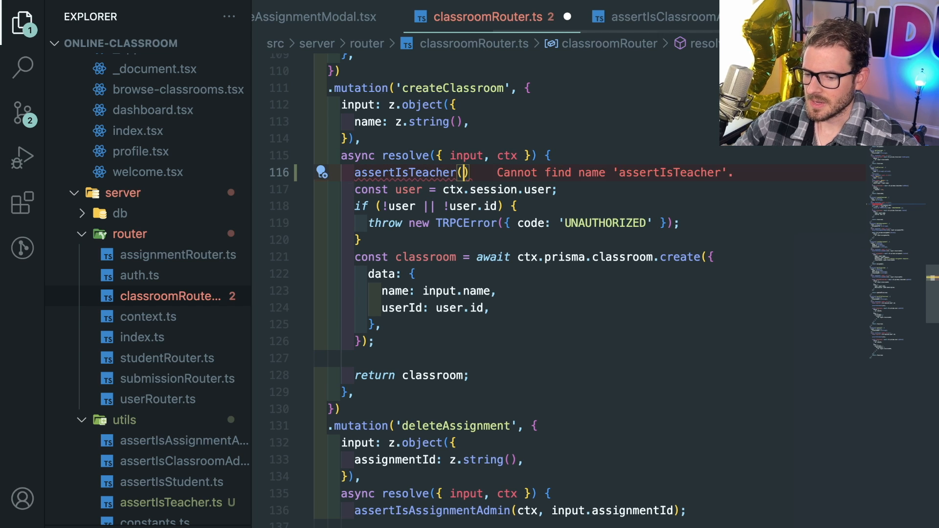
Step: Call assertIsTeacher(ctx) in createClassroom and read userId from ctx.session.user.id
text(ctx,)
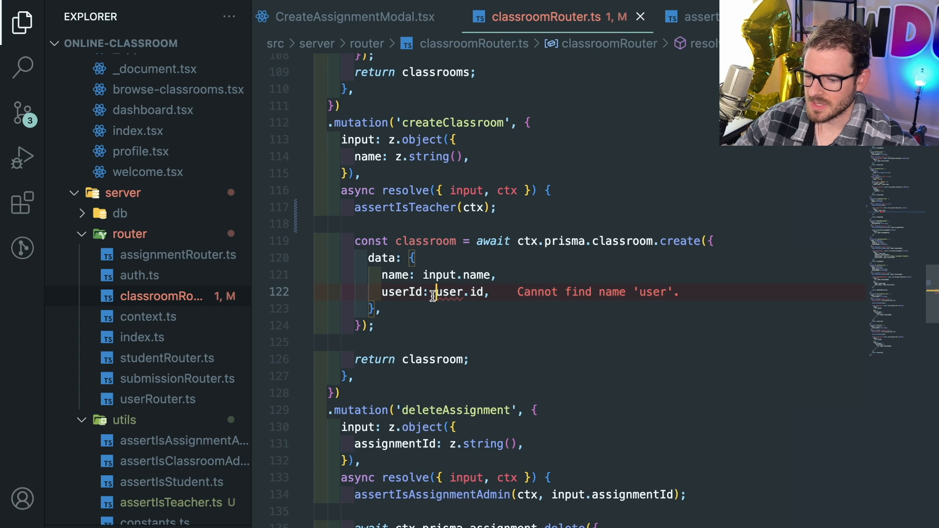
text(ctx.s)
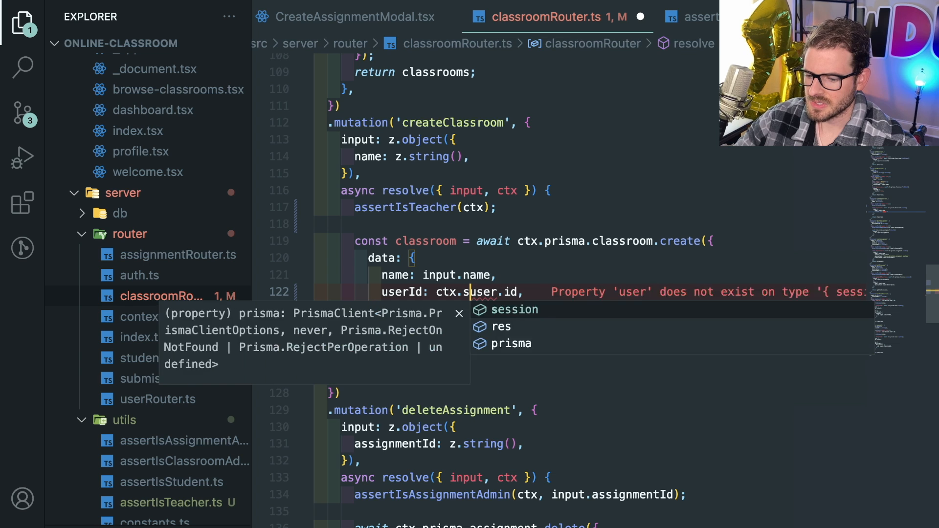
text(ession)
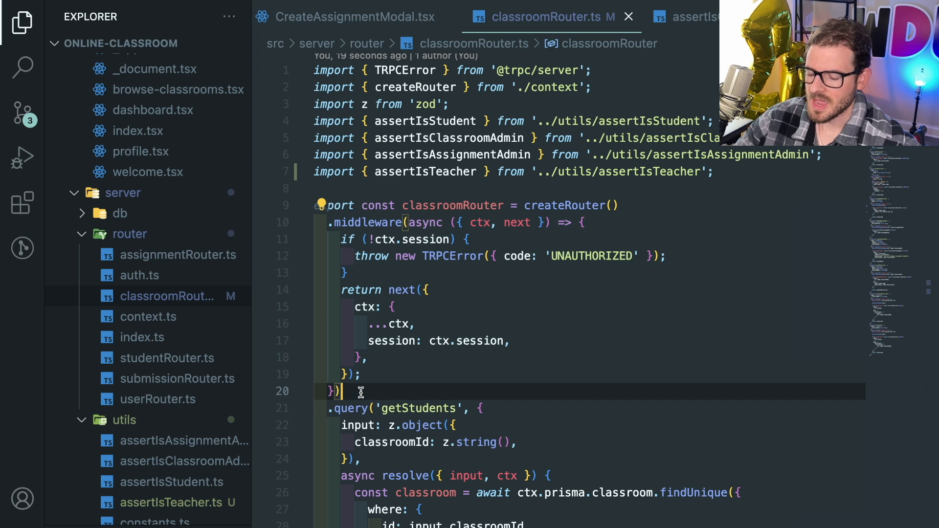
scroll(down, 3)
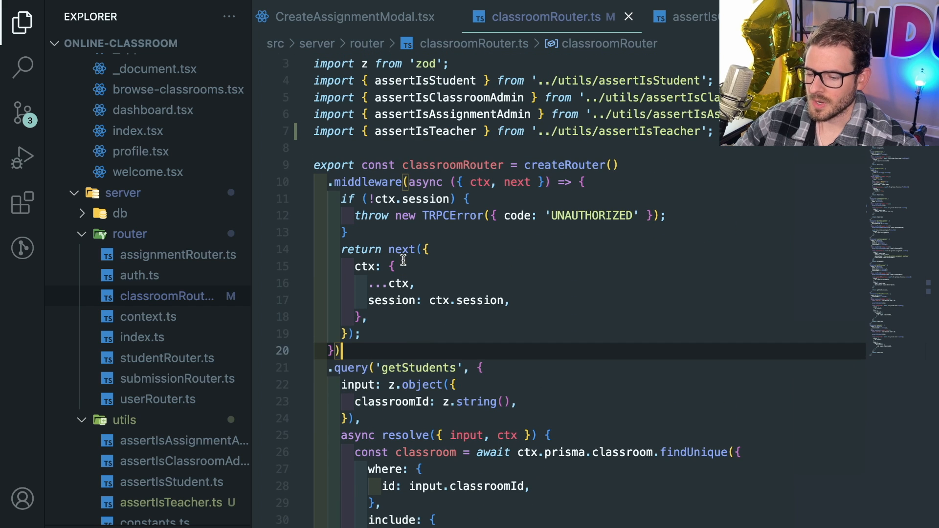
click(379, 199)
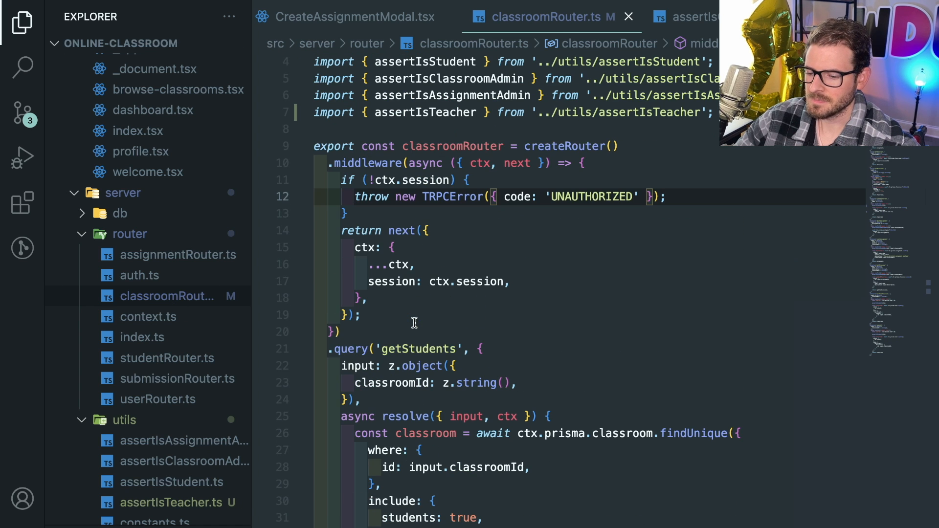
click(492, 213)
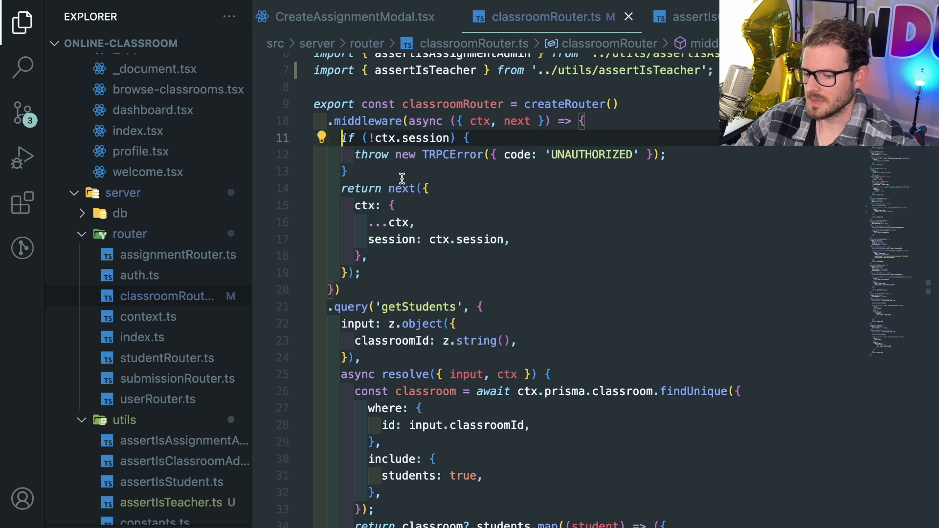
scroll(down, 3)
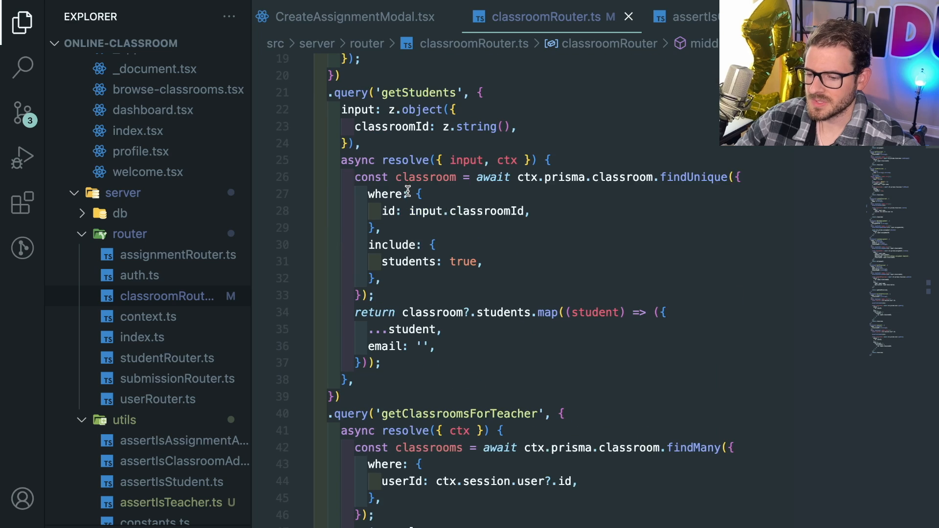
scroll(down, 3)
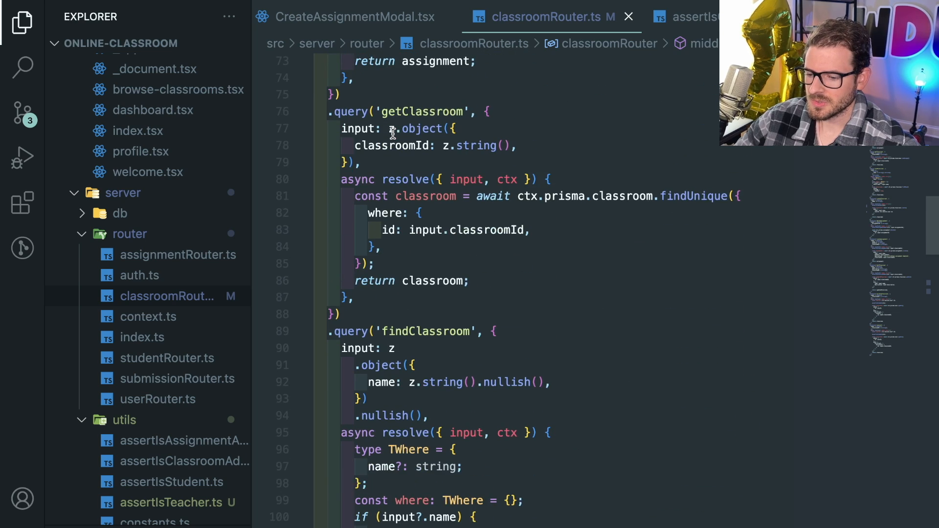
scroll(down, 3)
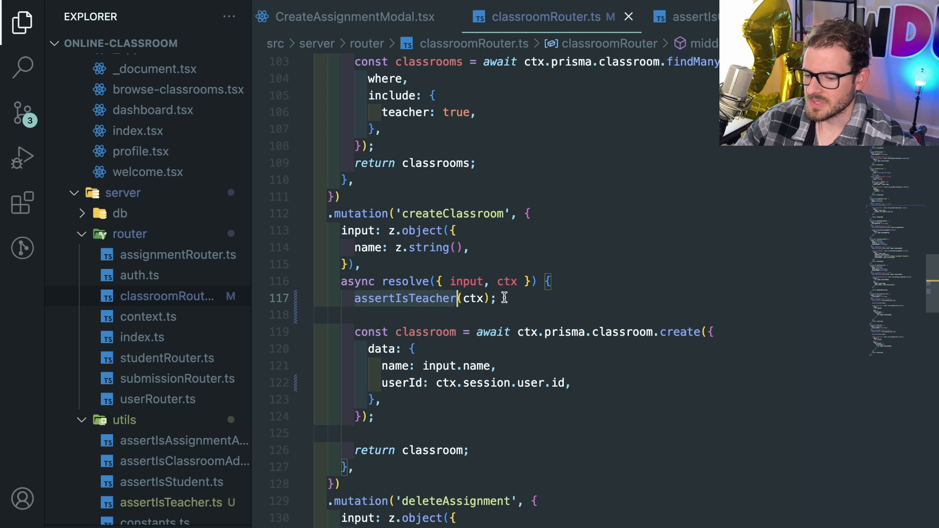
click(497, 298)
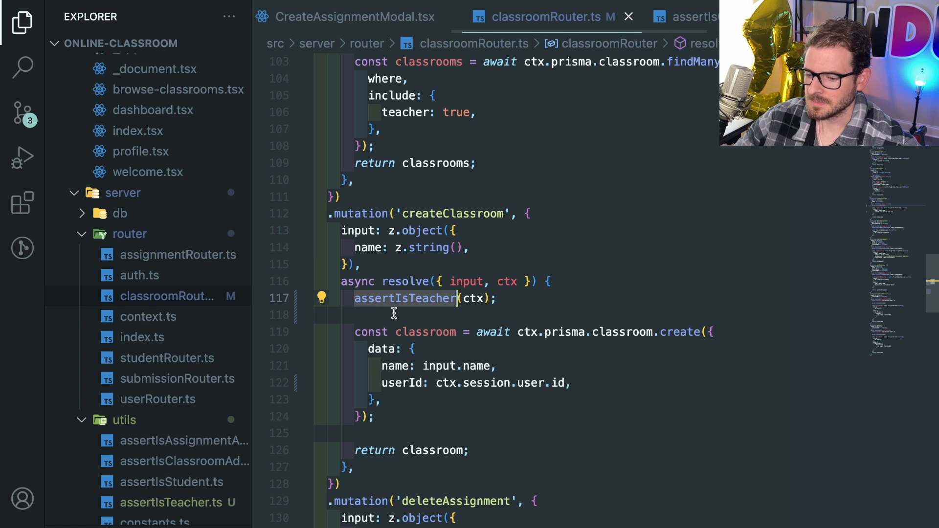
text(admin(ctx, input.assignmentId);)
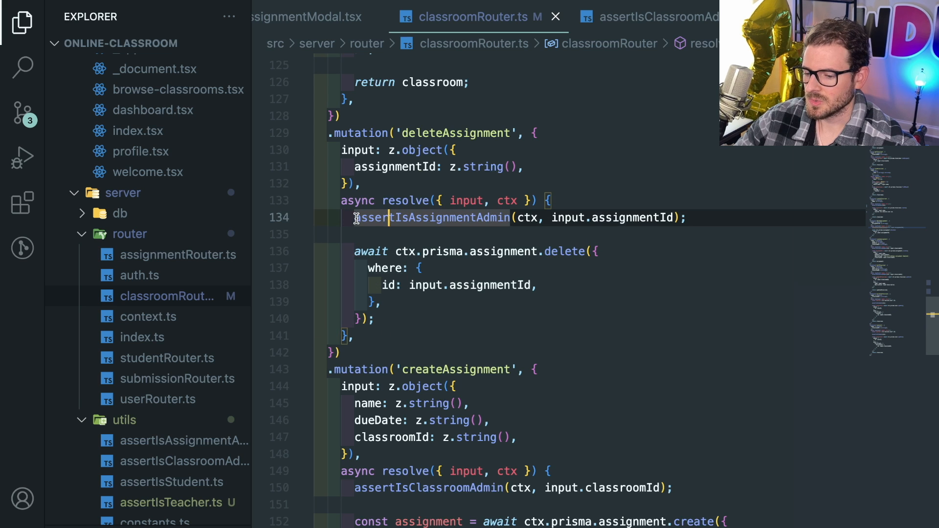
text(const)
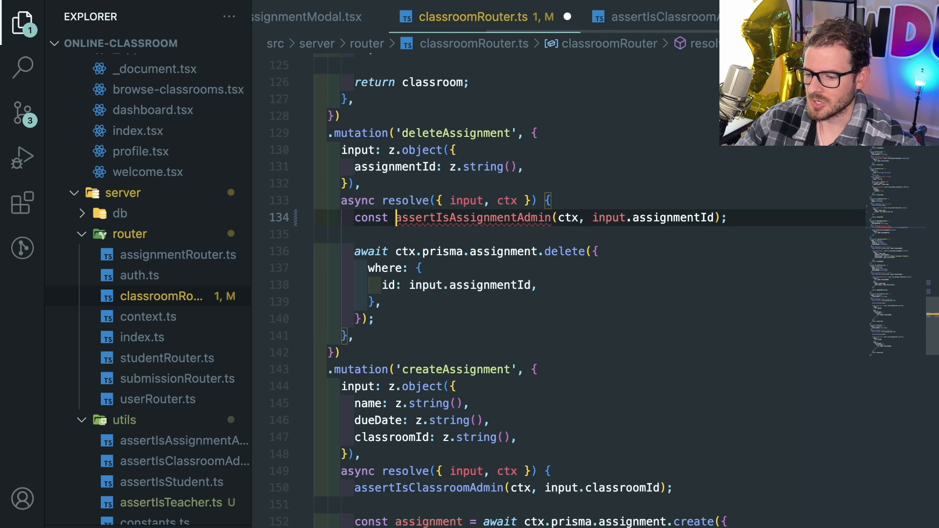
text(assignment =)
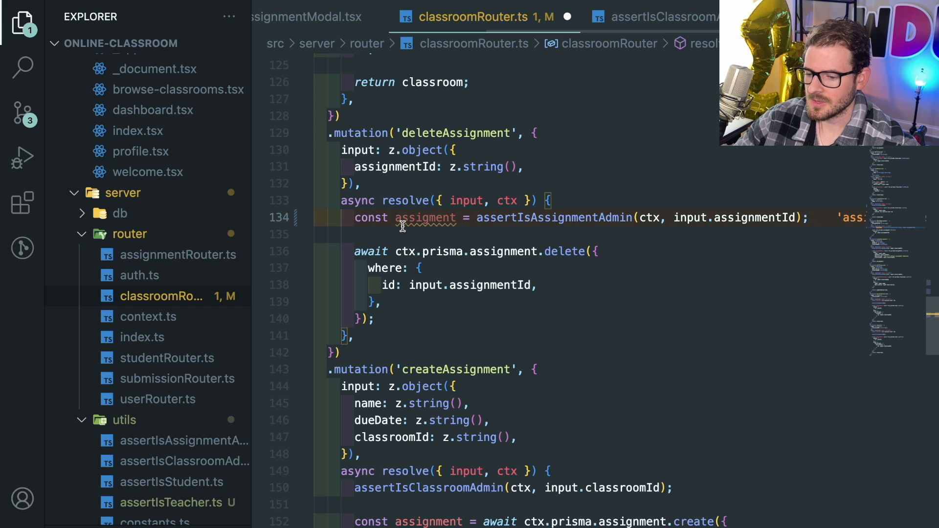
double_click(425, 217)
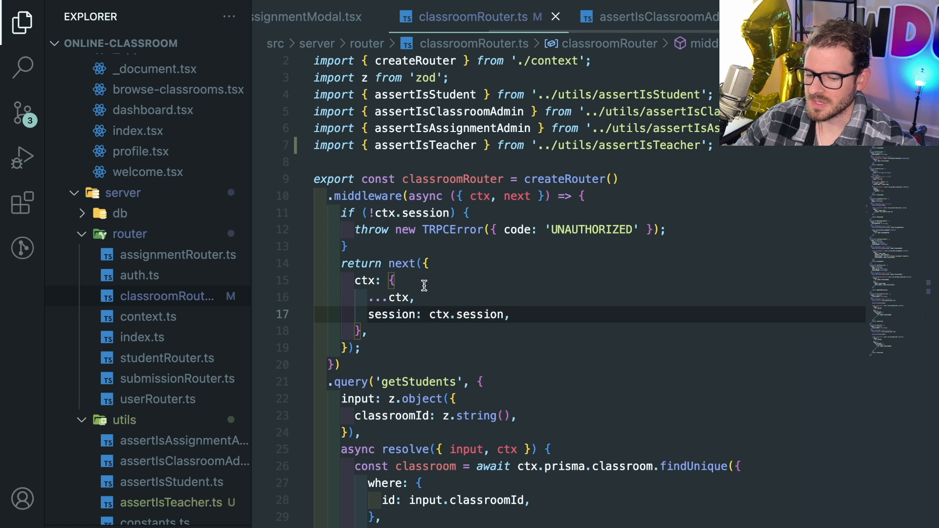
scroll(down, 3)
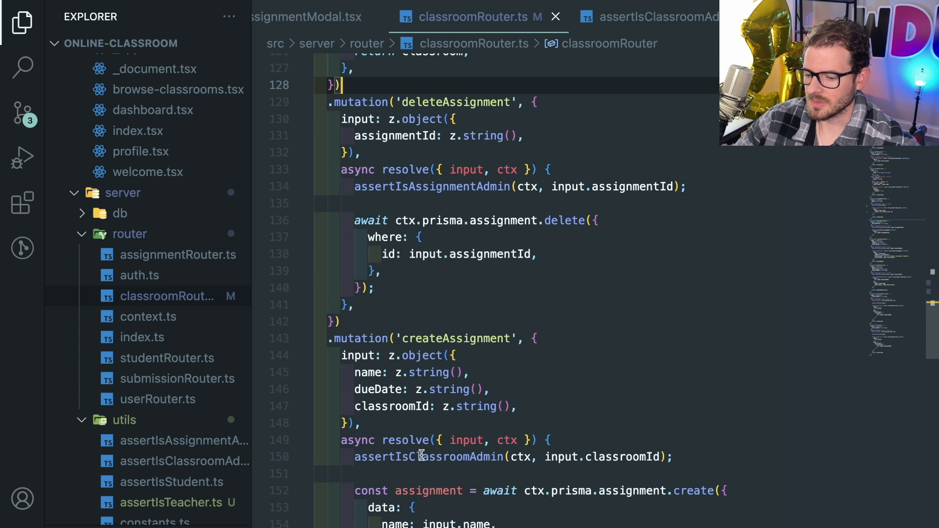
scroll(down, 3)
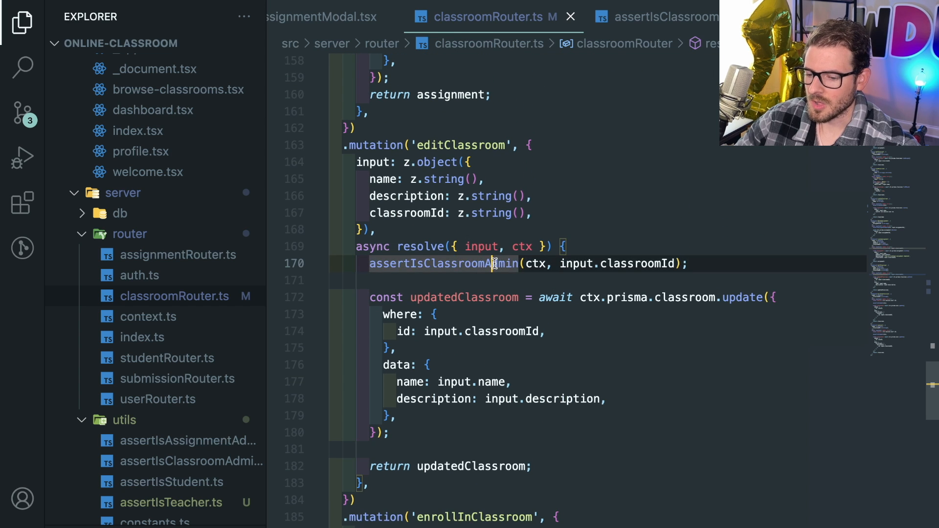
scroll(down, 3)
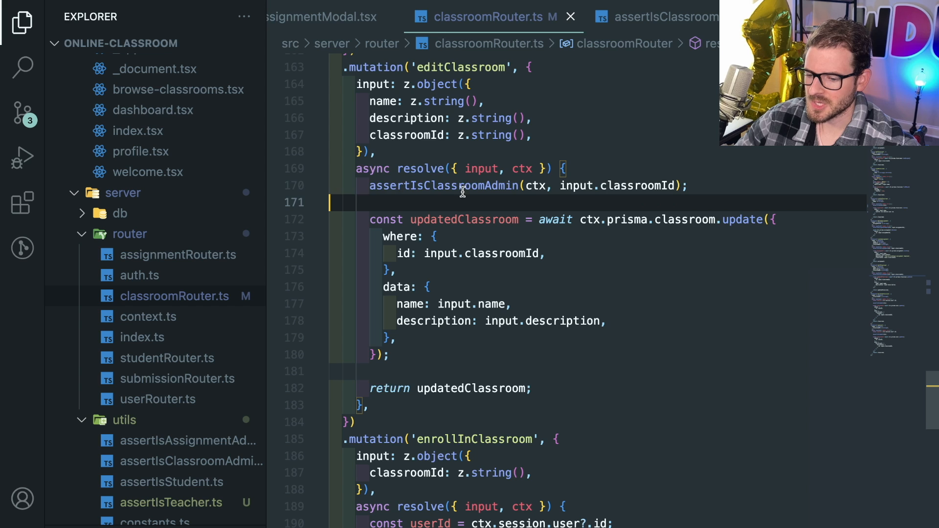
click(491, 168)
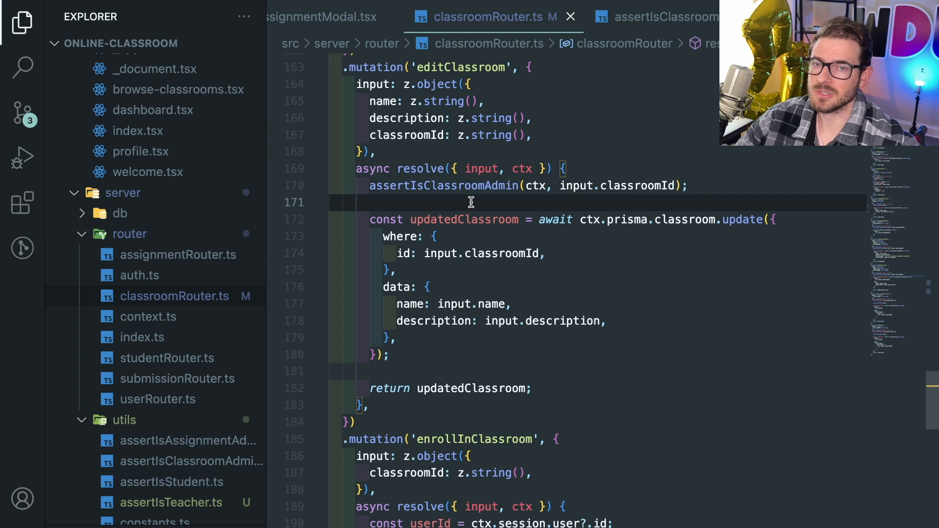
text(@)
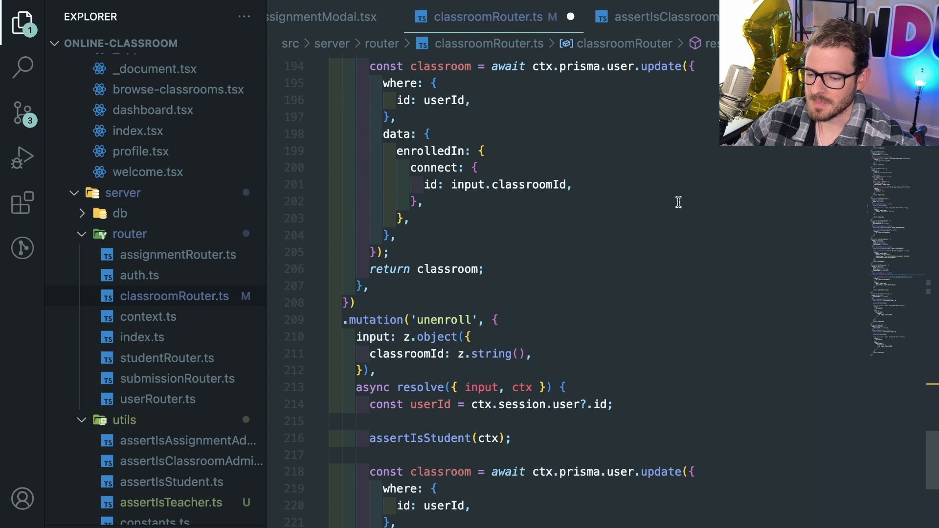
click(519, 219)
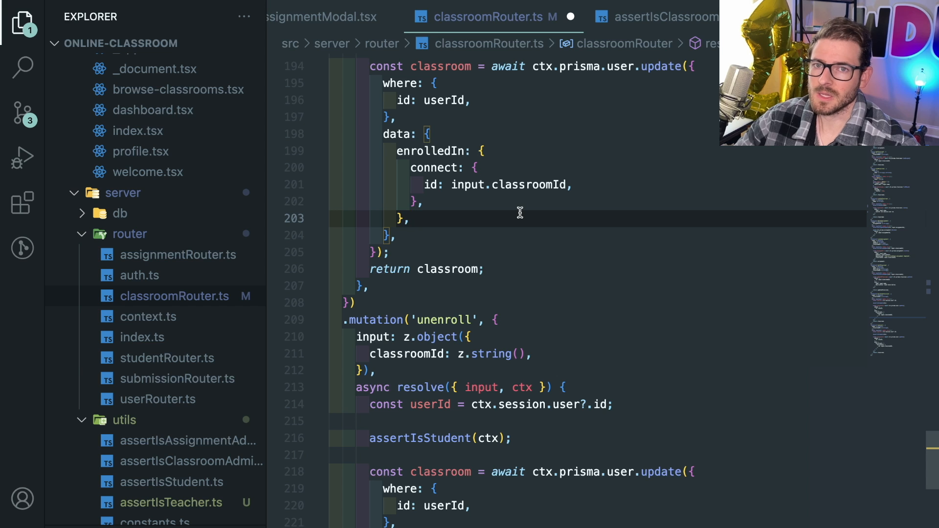